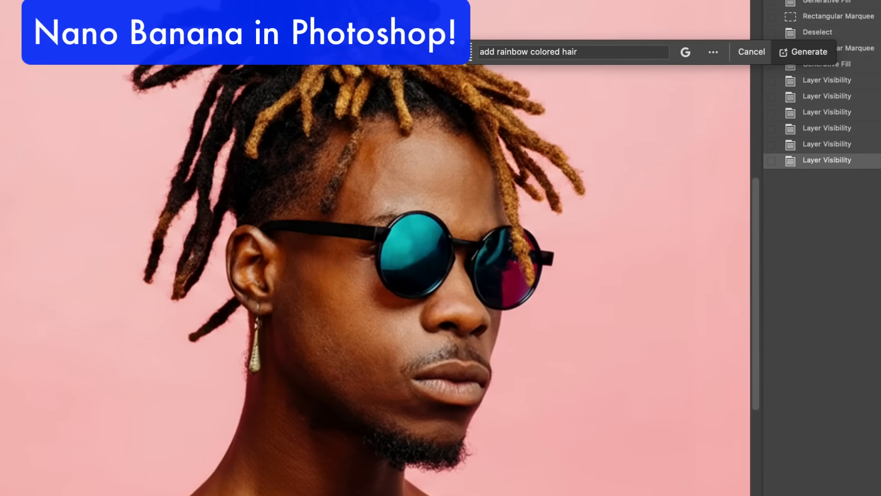
Step: Generate rainbow-coloured dreadlocks for the man from a Generative Fill prompt
click(809, 52)
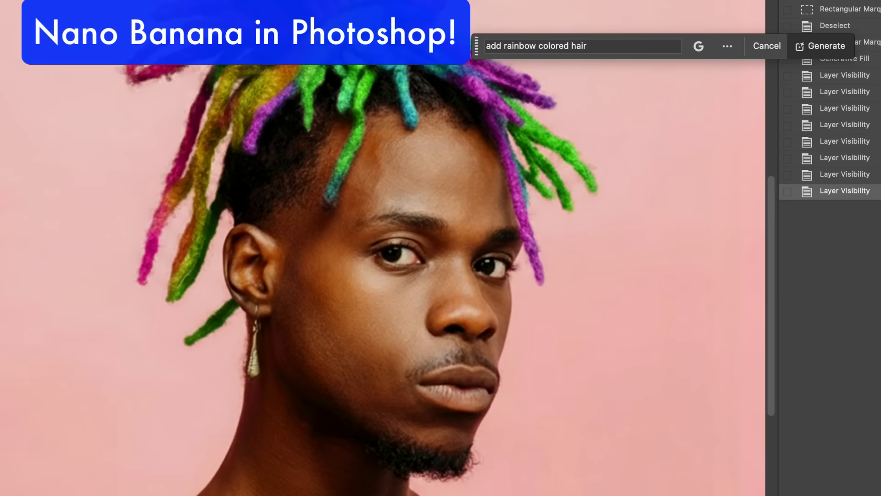
click(822, 45)
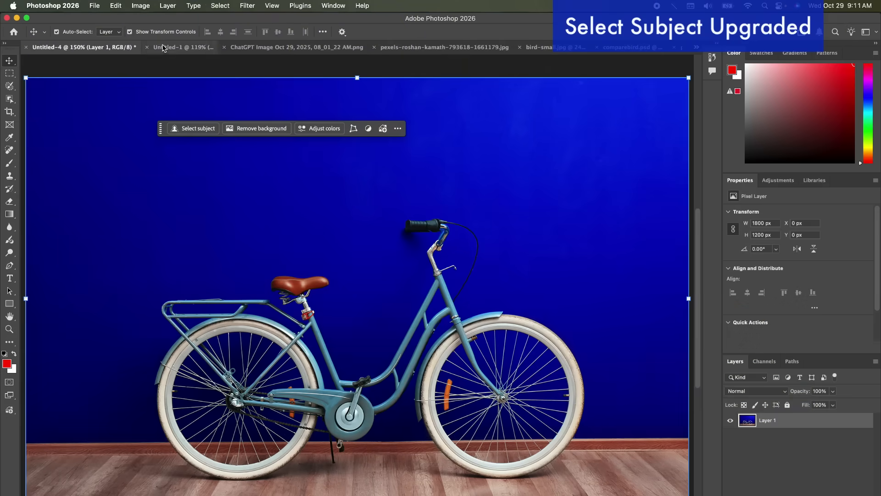
click(220, 5)
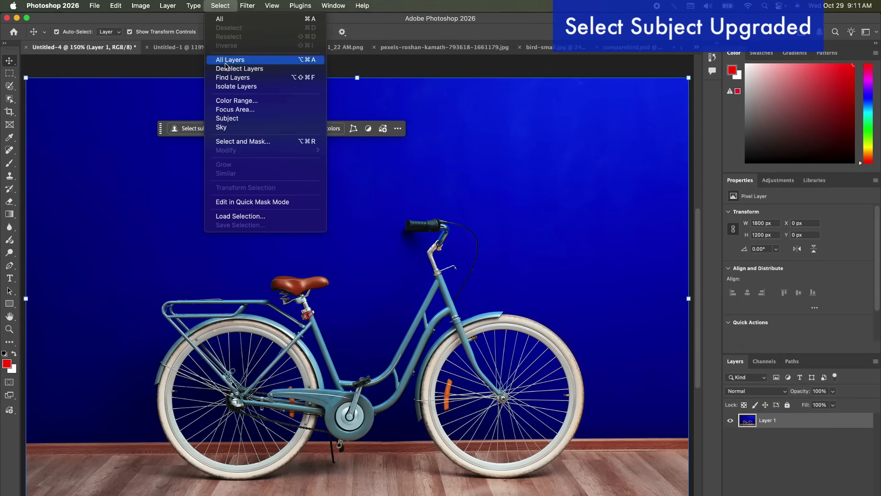
click(220, 5)
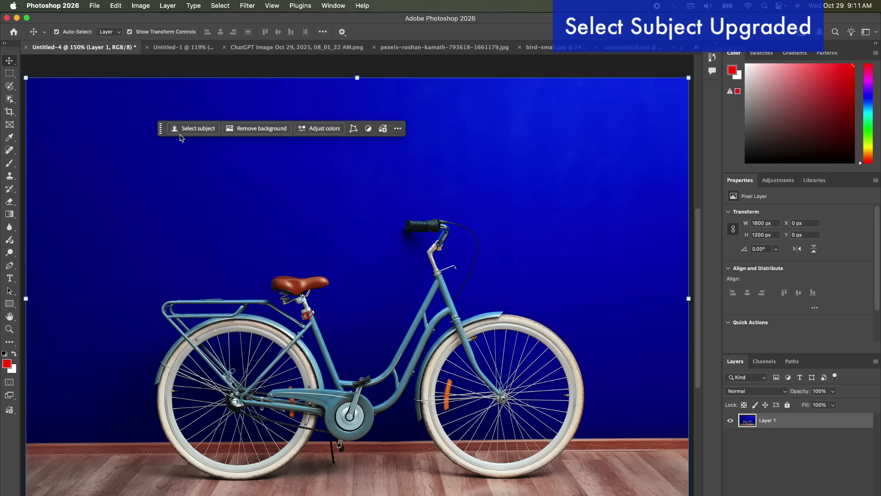
mouse_move(198, 128)
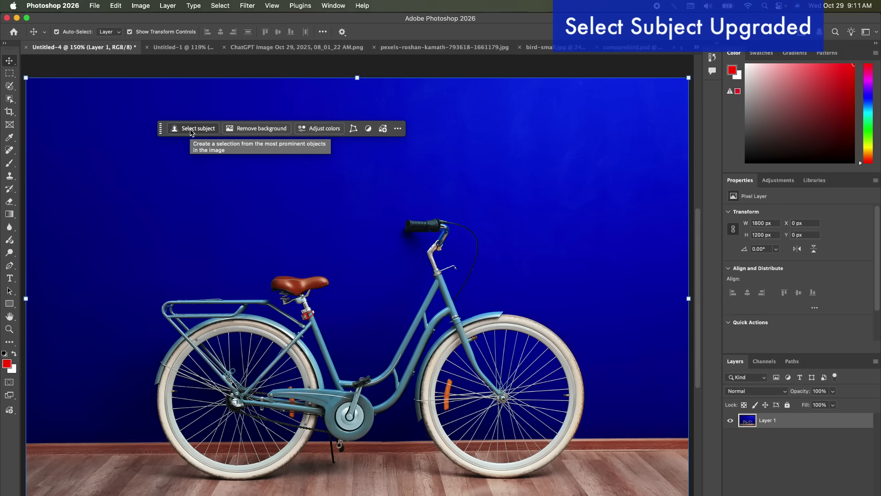
mouse_move(238, 170)
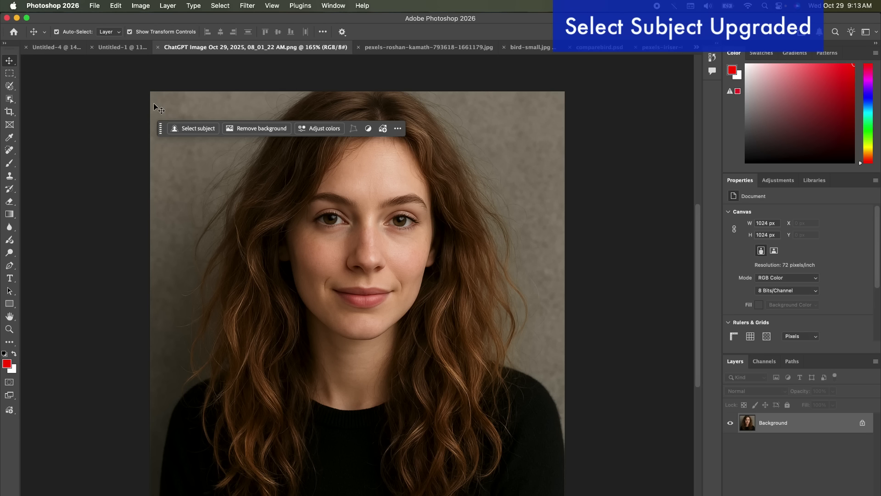
click(197, 128)
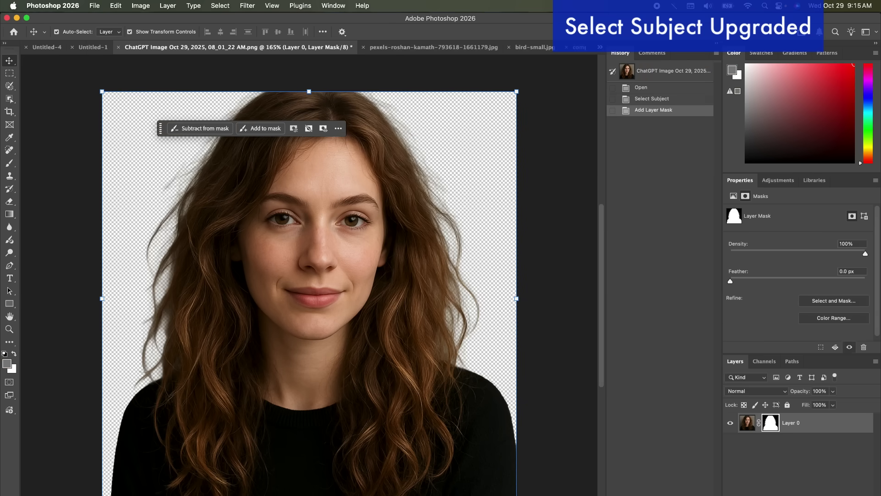
mouse_move(10, 375)
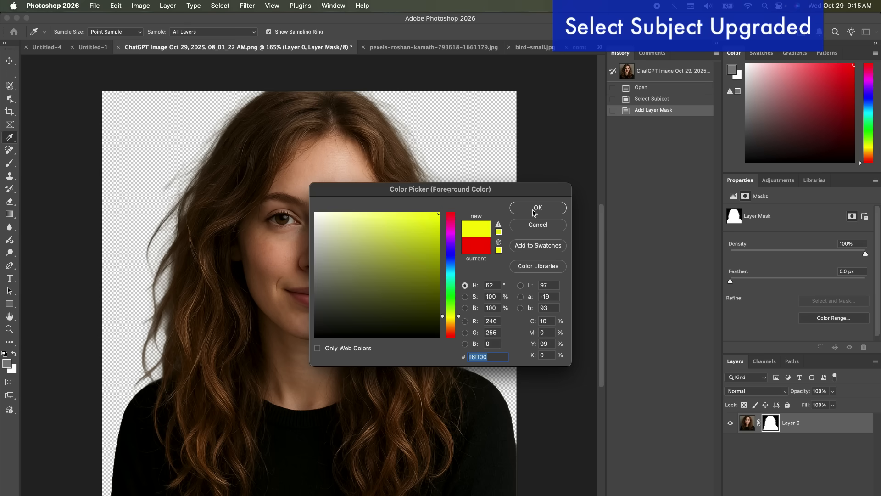
click(537, 207)
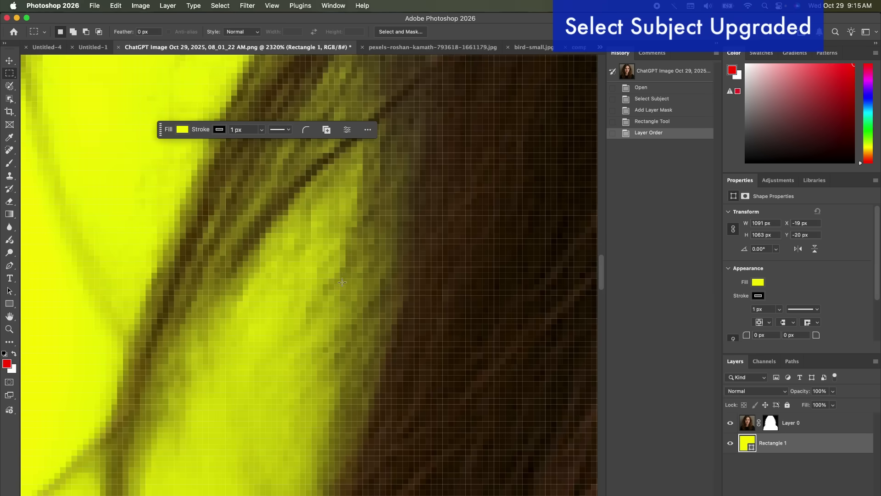
mouse_move(379, 218)
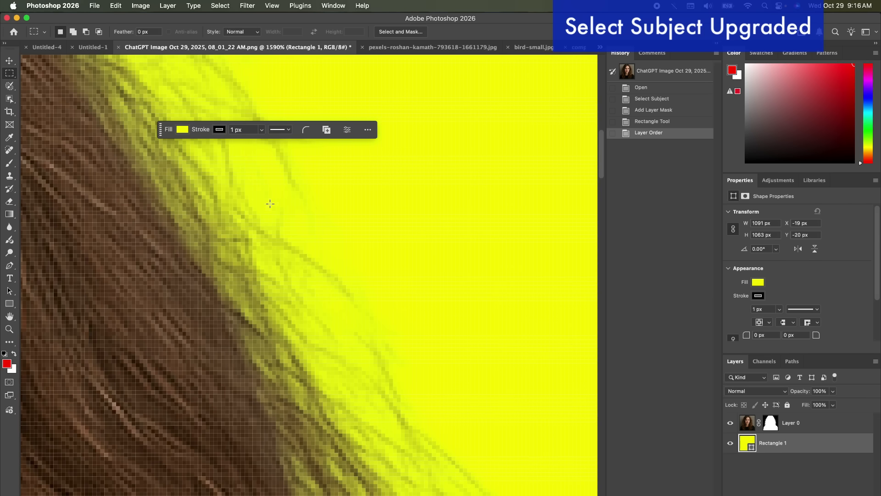
mouse_move(239, 221)
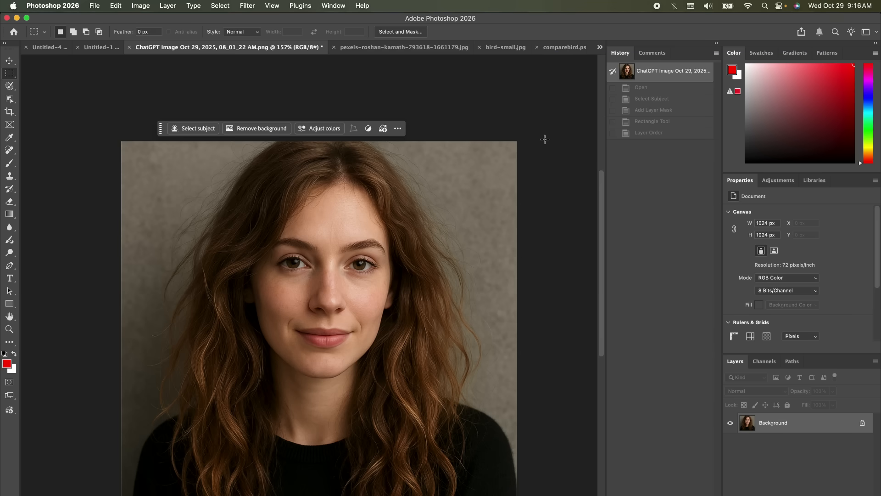
mouse_move(398, 275)
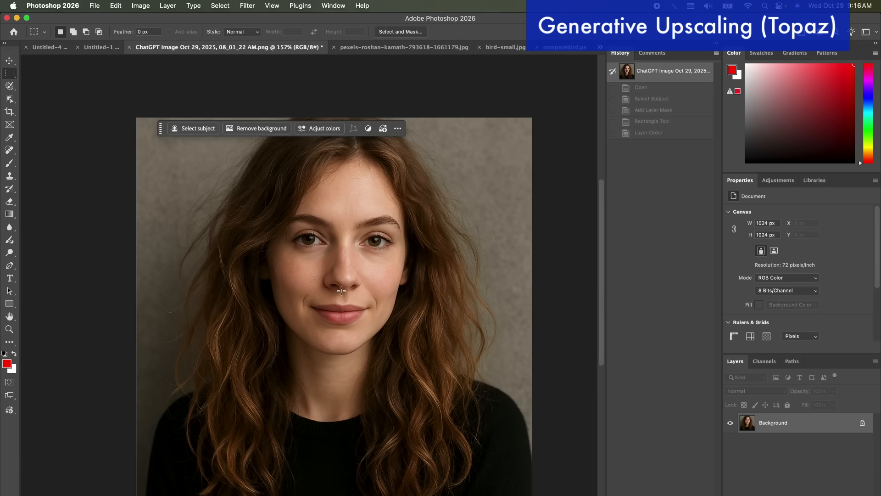
mouse_move(384, 280)
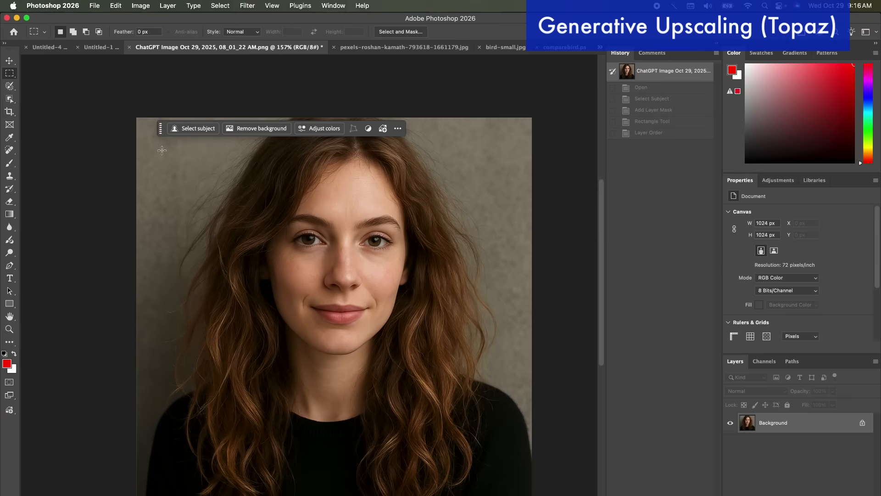
Step: Upscale the portrait 4x to 4096 × 4096 px using the Topaz Gigapixel model
click(9, 60)
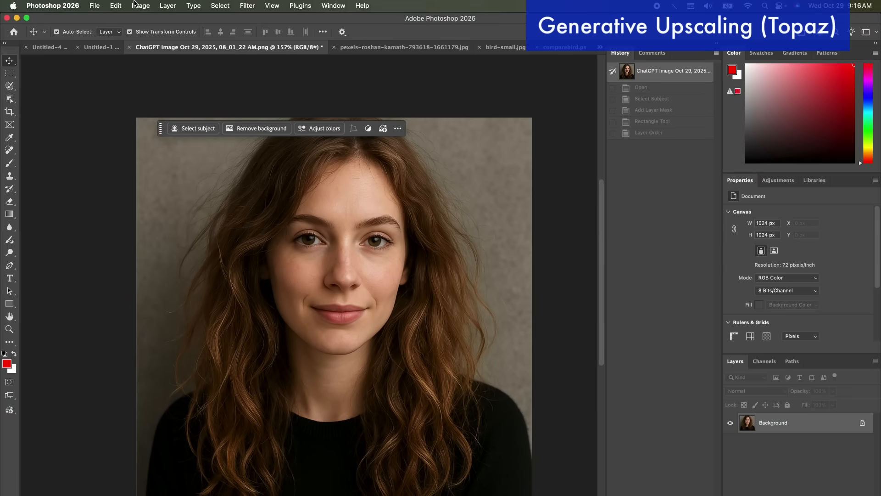
click(140, 6)
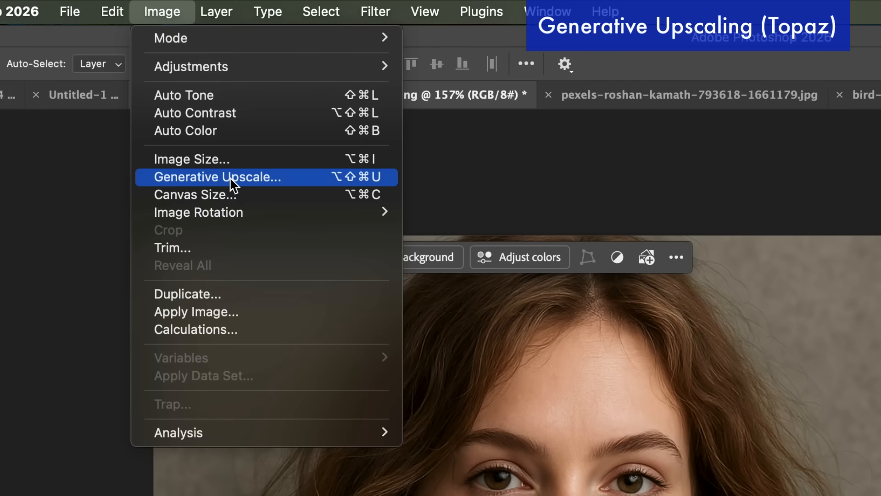
click(217, 177)
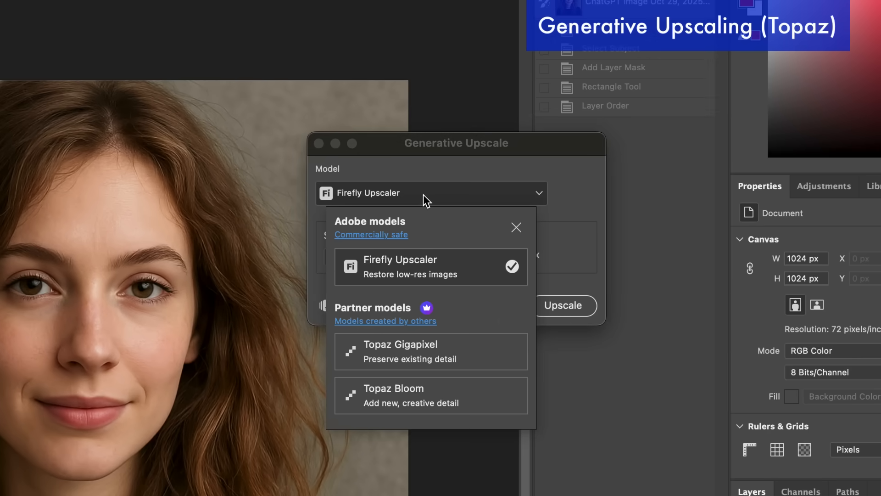
mouse_move(461, 275)
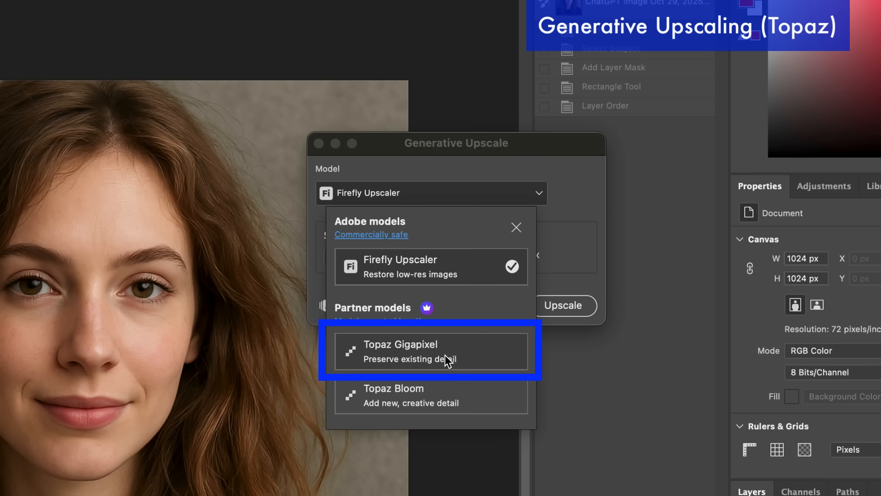
mouse_move(448, 402)
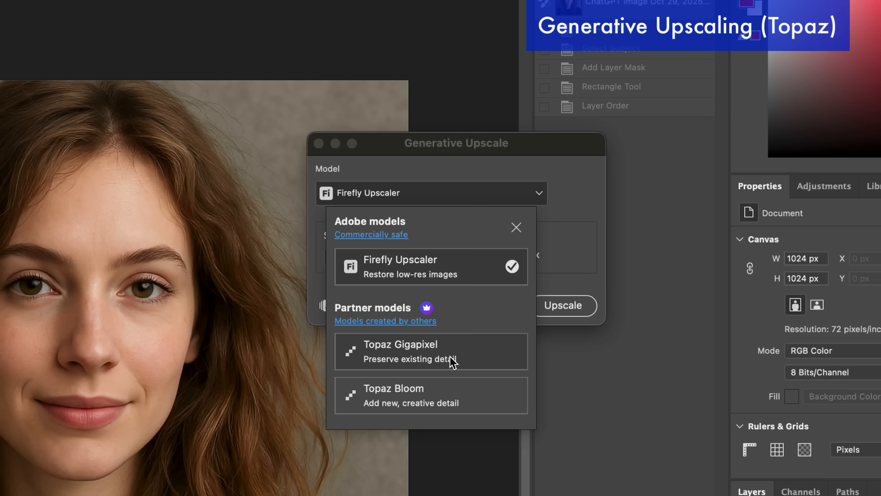
click(401, 351)
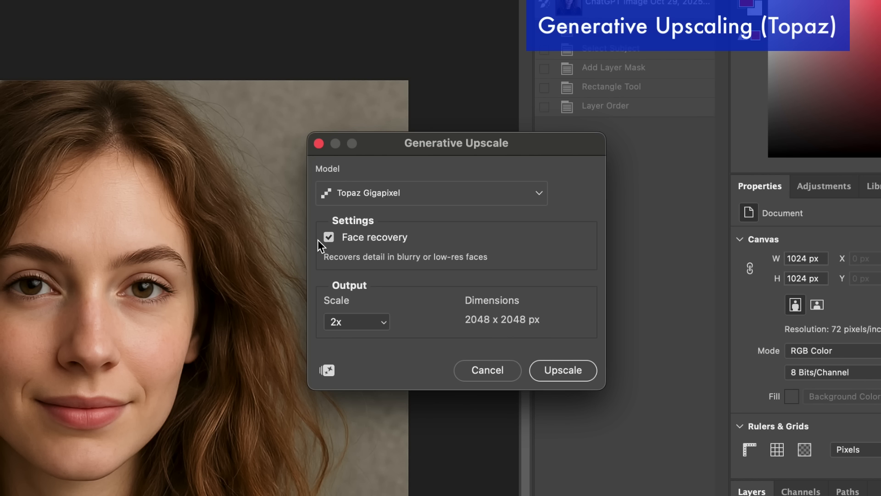
mouse_move(393, 256)
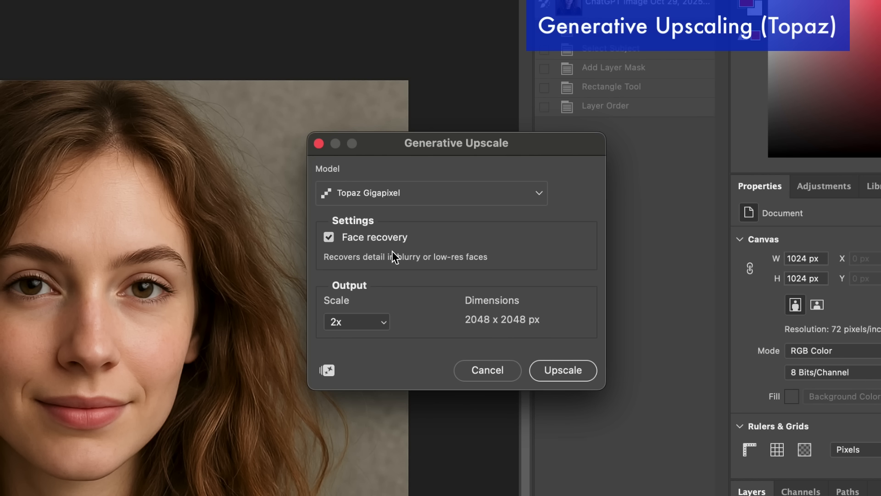
mouse_move(331, 267)
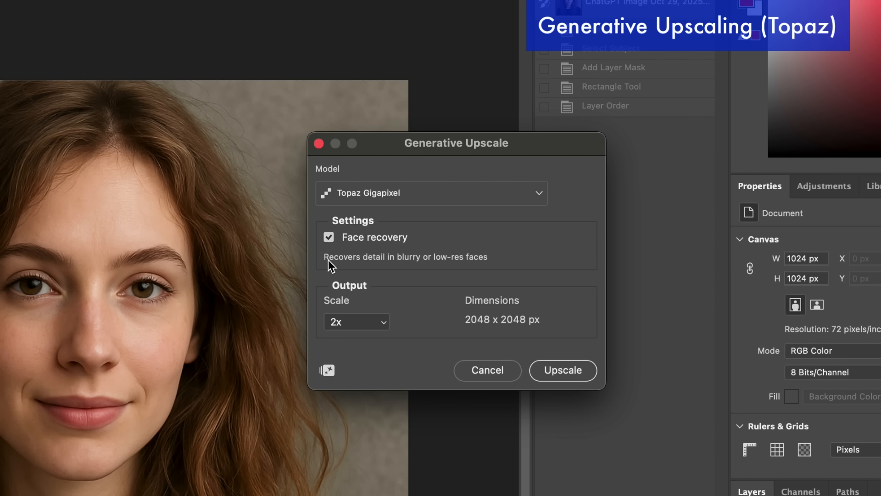
mouse_move(450, 260)
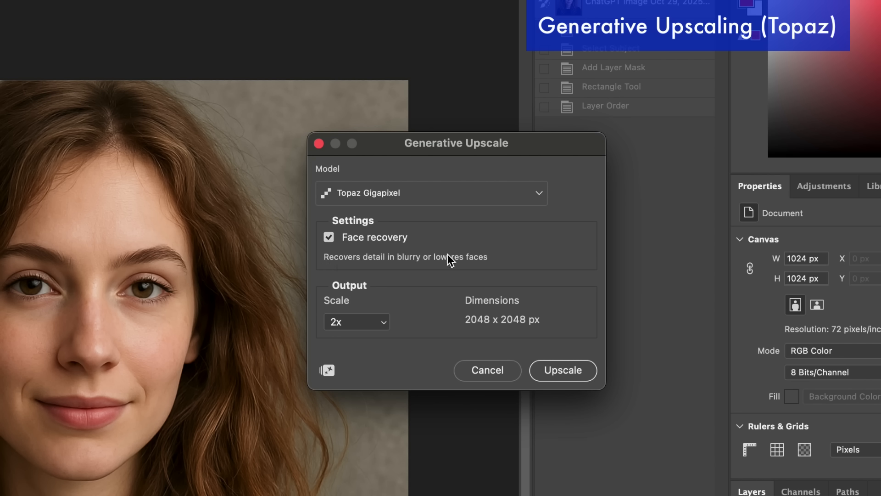
click(356, 322)
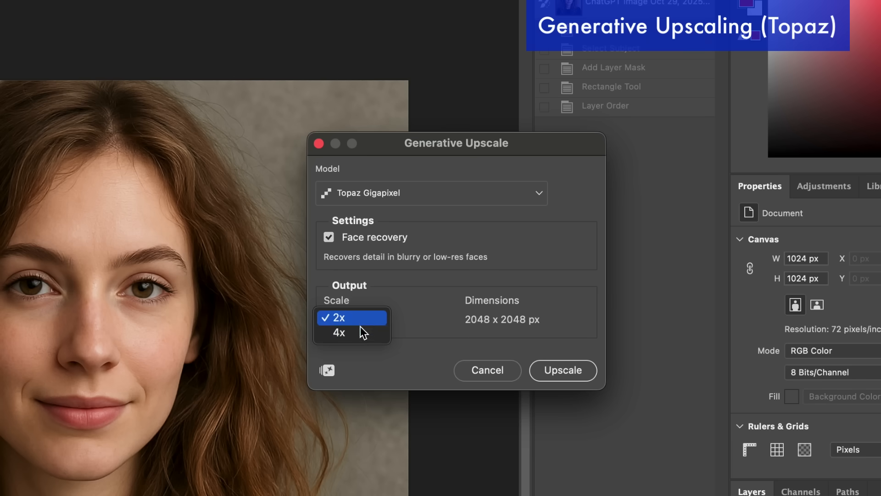
click(338, 332)
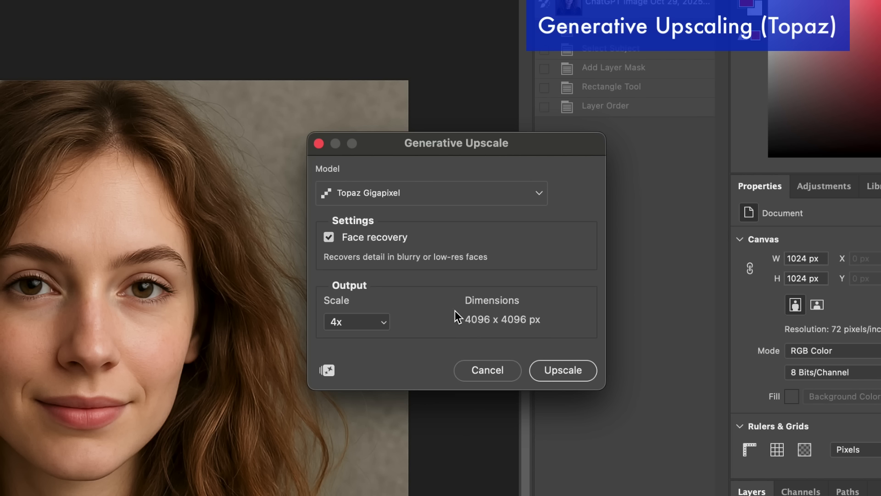
click(562, 370)
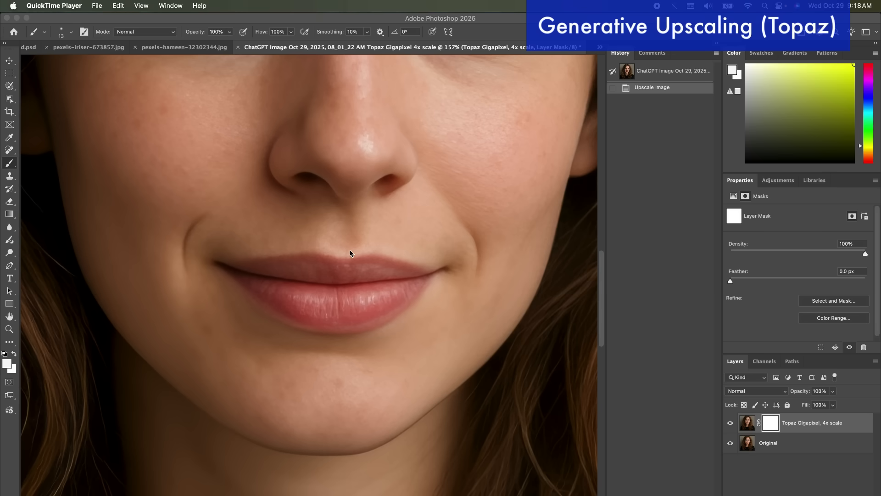
mouse_move(268, 202)
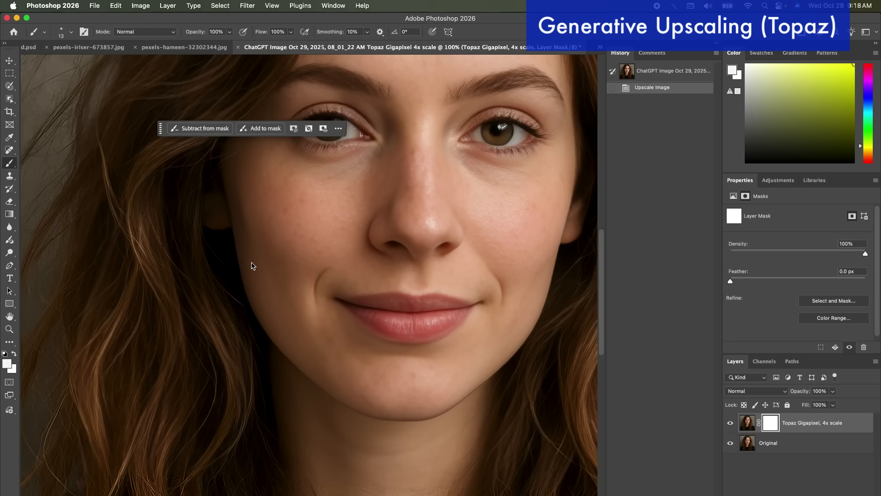
mouse_move(156, 96)
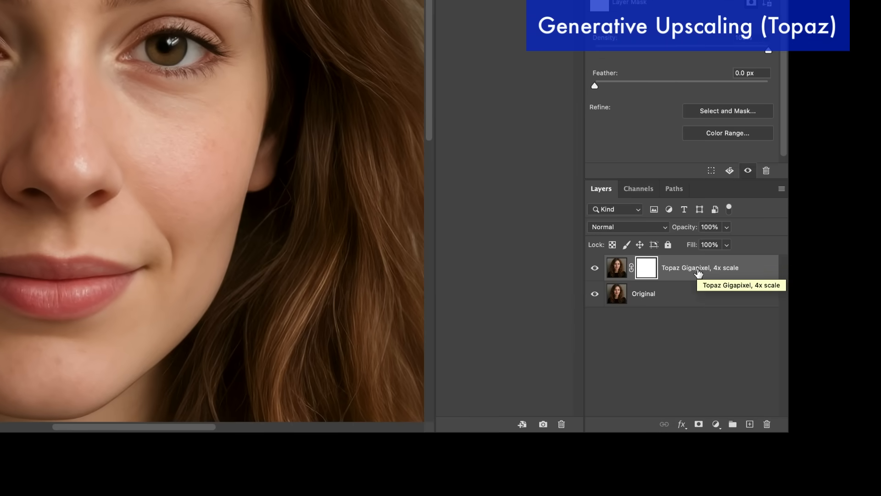
mouse_move(616, 276)
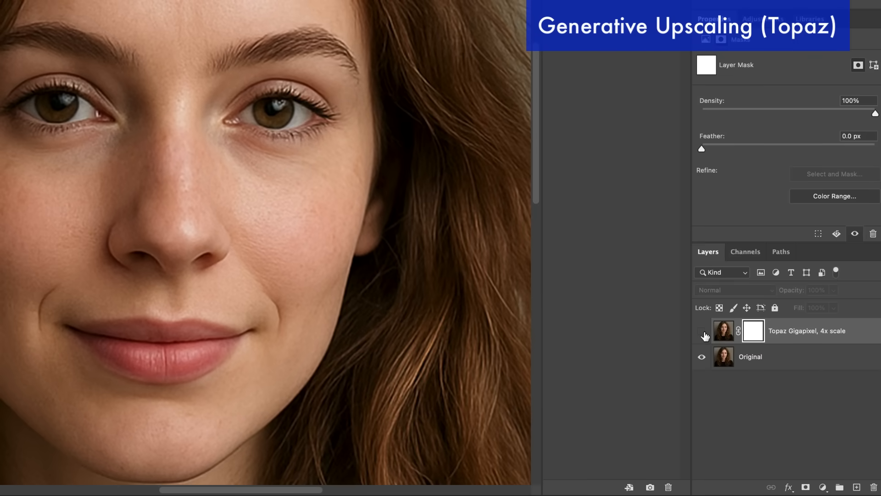
click(701, 331)
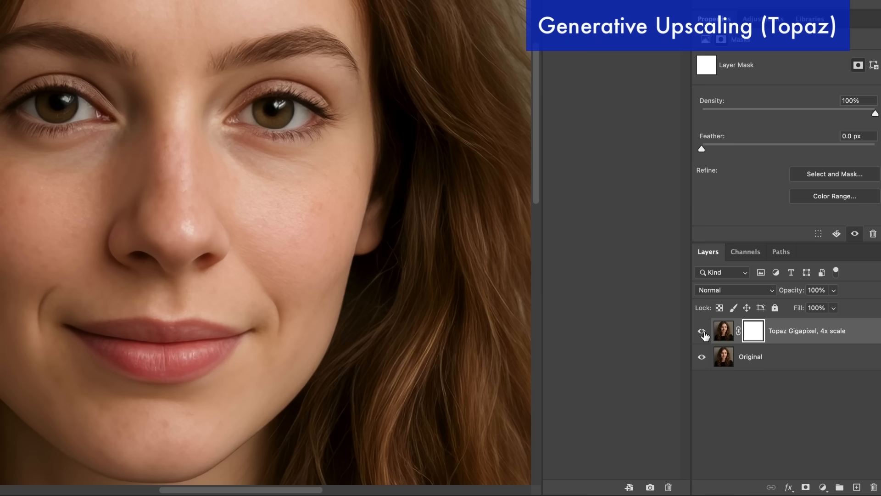
click(701, 332)
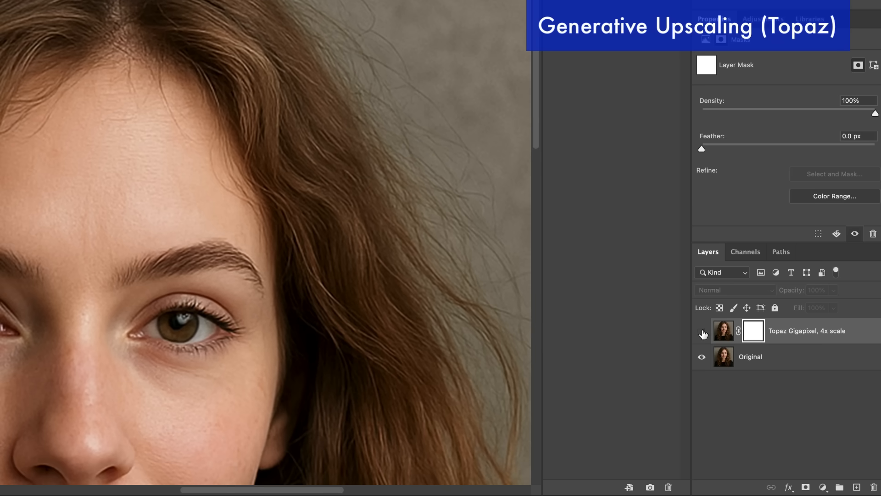
click(701, 331)
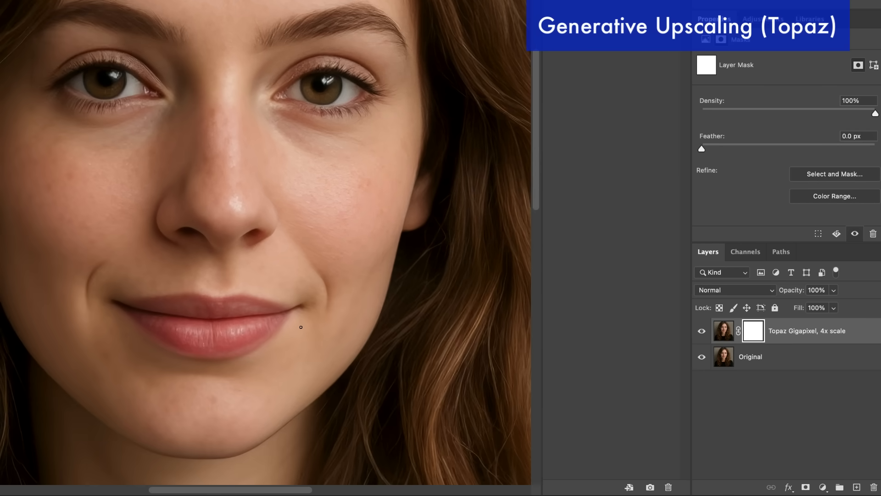
mouse_move(708, 388)
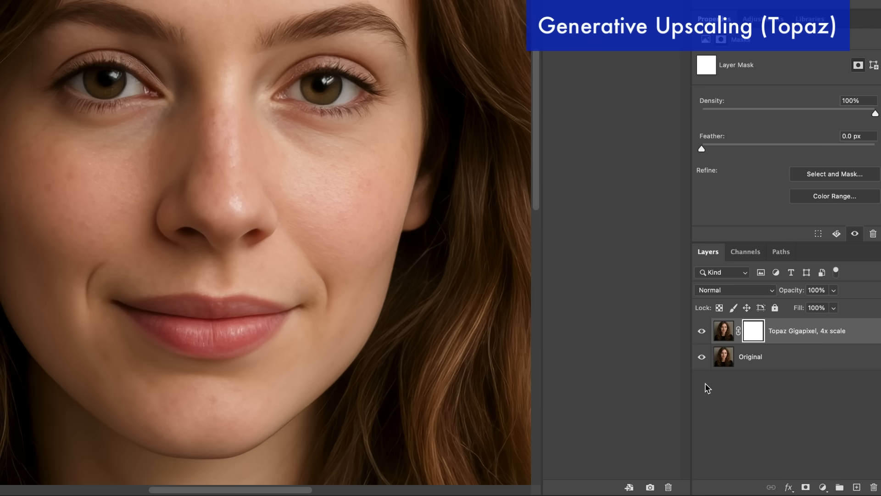
click(701, 331)
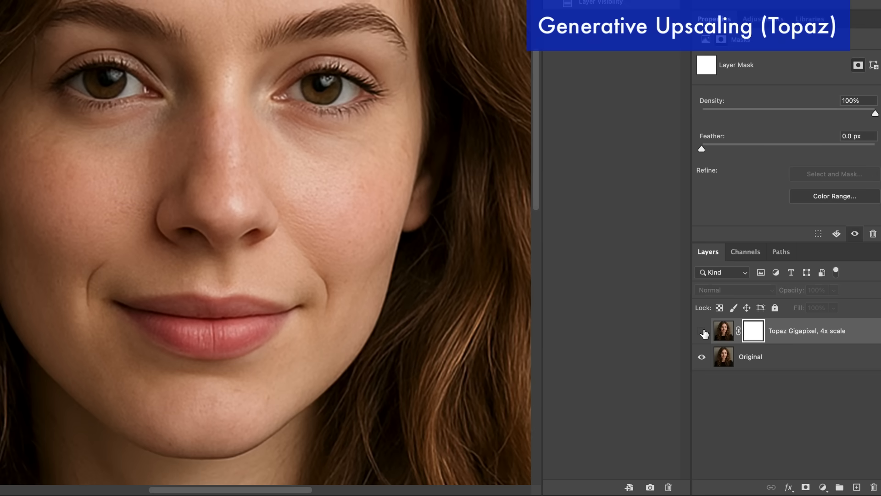
click(701, 330)
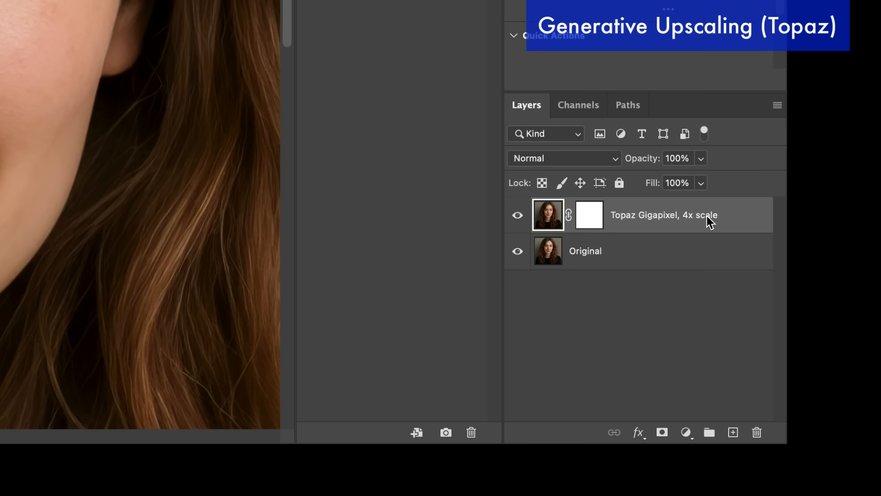
mouse_move(541, 219)
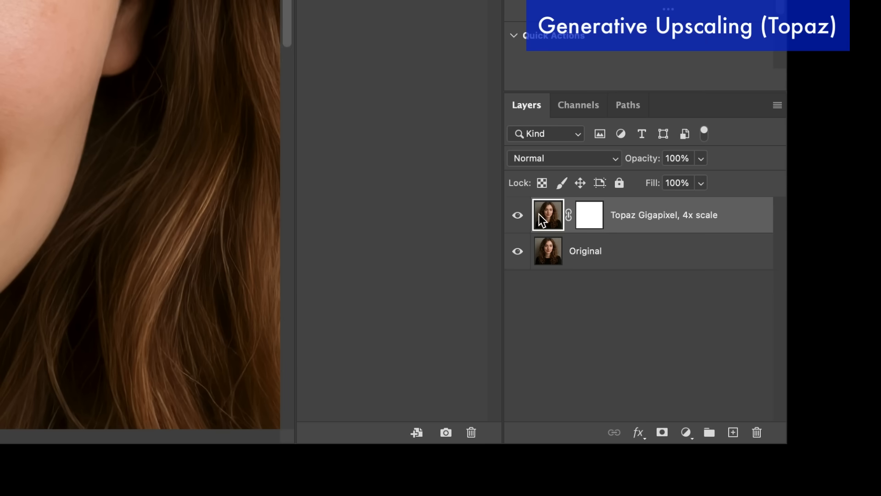
mouse_move(550, 228)
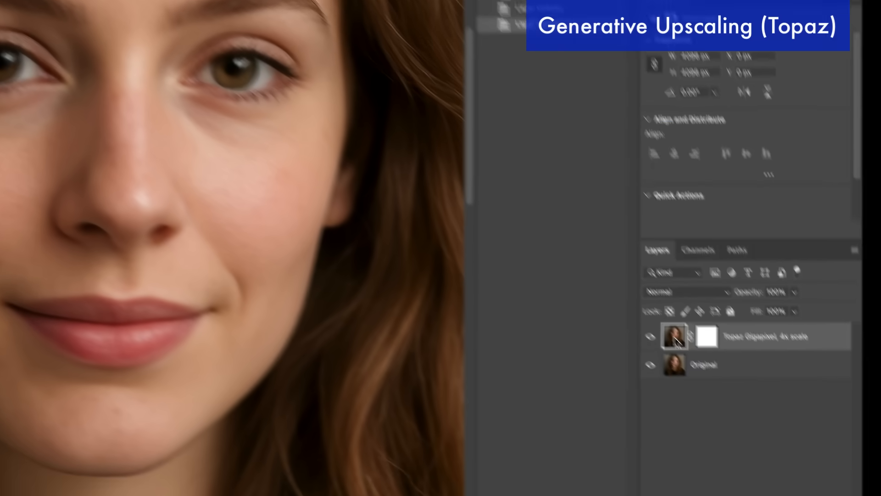
Step: Apply a Camera Raw Filter with Texture +46, Clarity +6, Dehaze +3 and adjusted sharpening
click(318, 6)
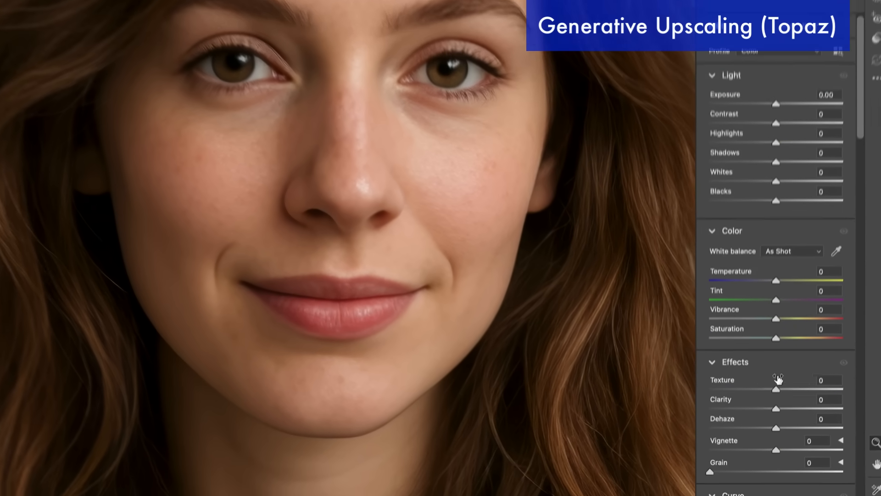
drag(778, 388, 815, 371)
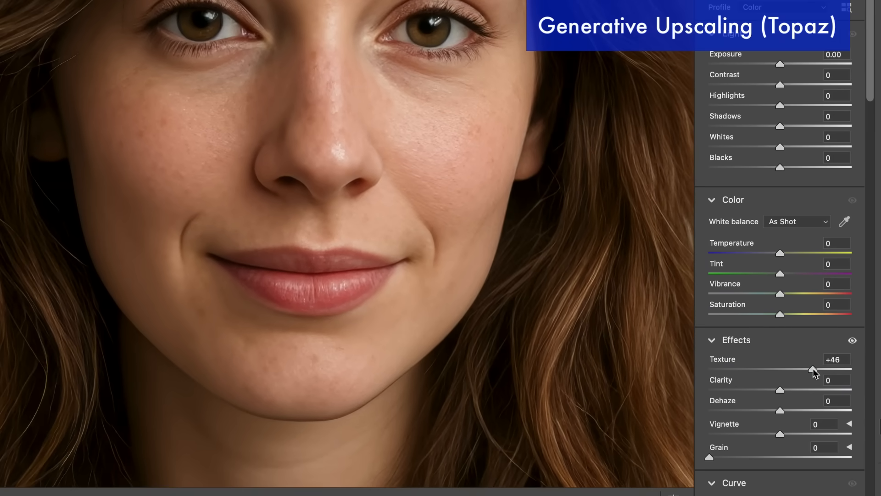
mouse_move(796, 393)
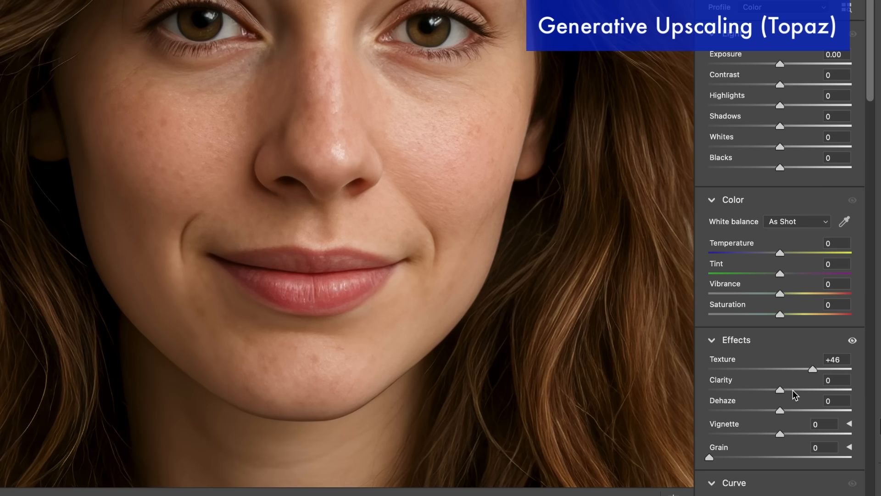
drag(780, 390, 792, 390)
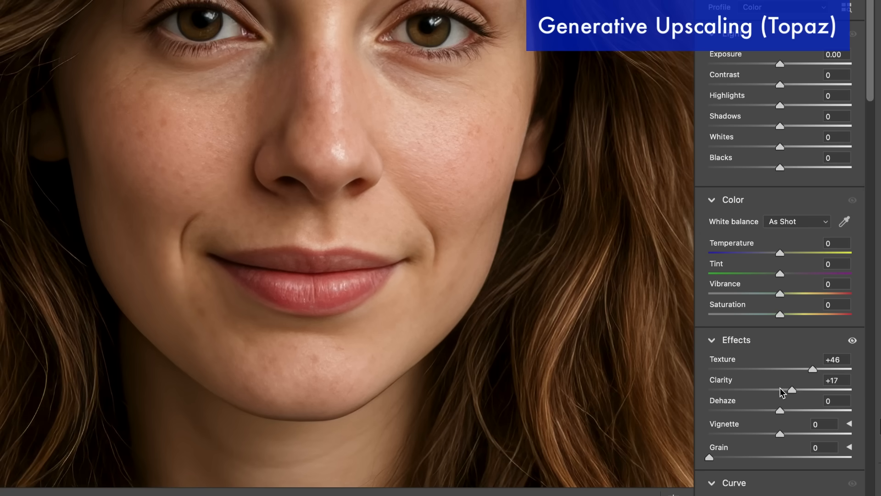
drag(779, 410, 794, 411)
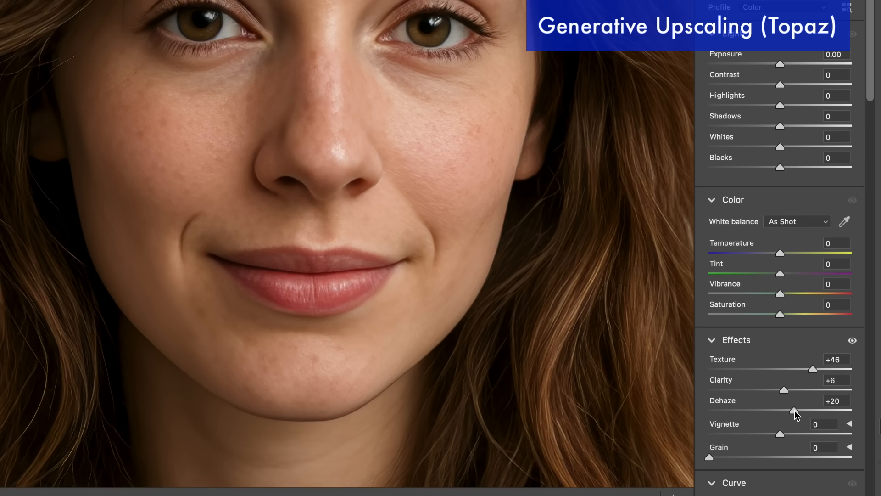
drag(794, 411, 781, 411)
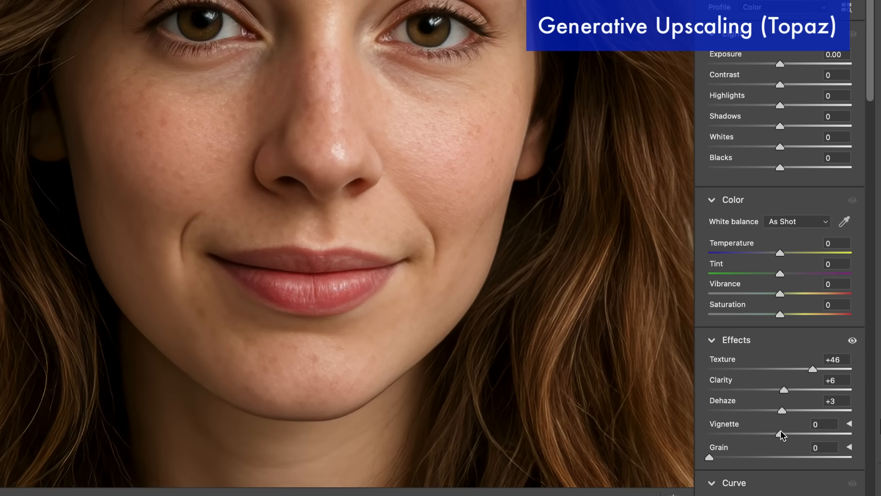
mouse_move(824, 375)
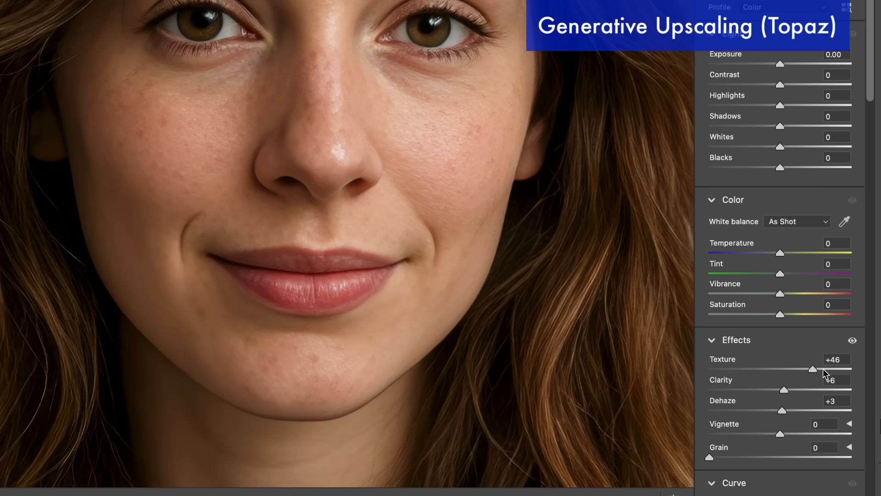
mouse_move(789, 312)
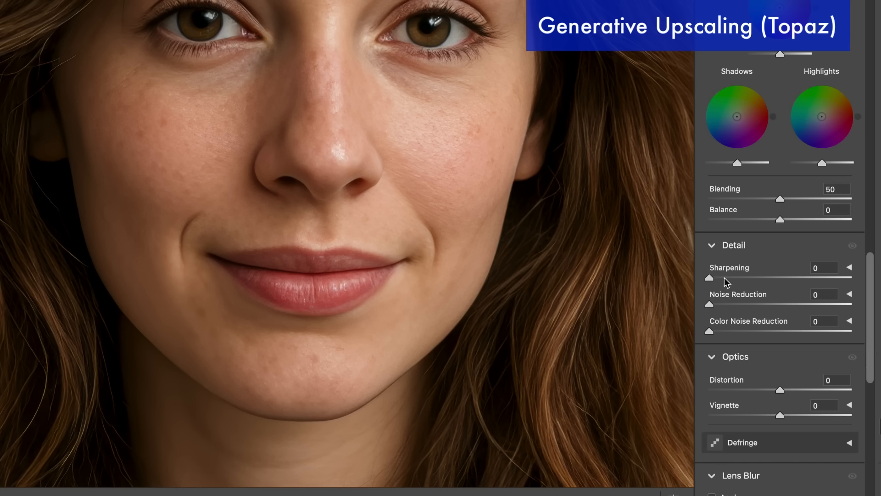
drag(710, 276, 736, 276)
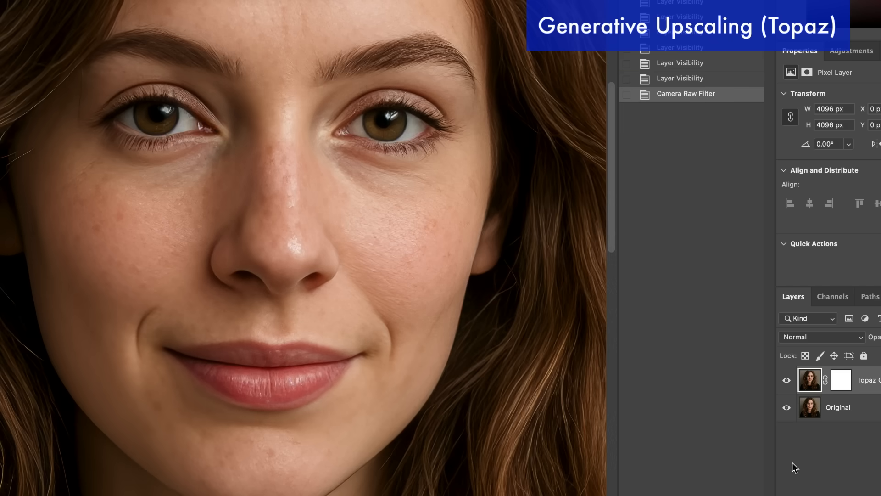
click(786, 380)
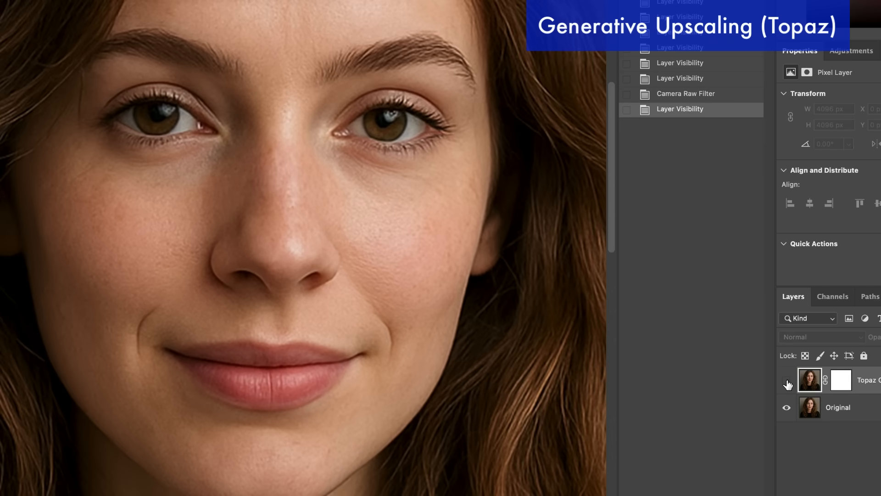
mouse_move(787, 385)
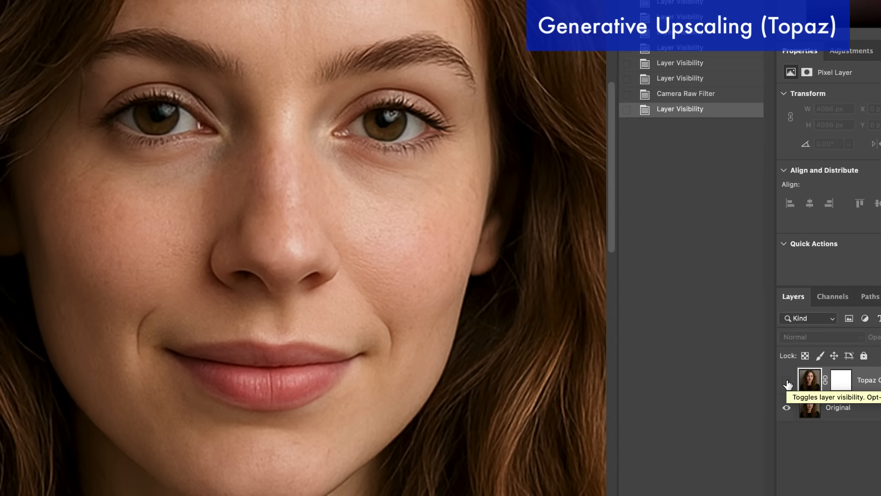
click(787, 382)
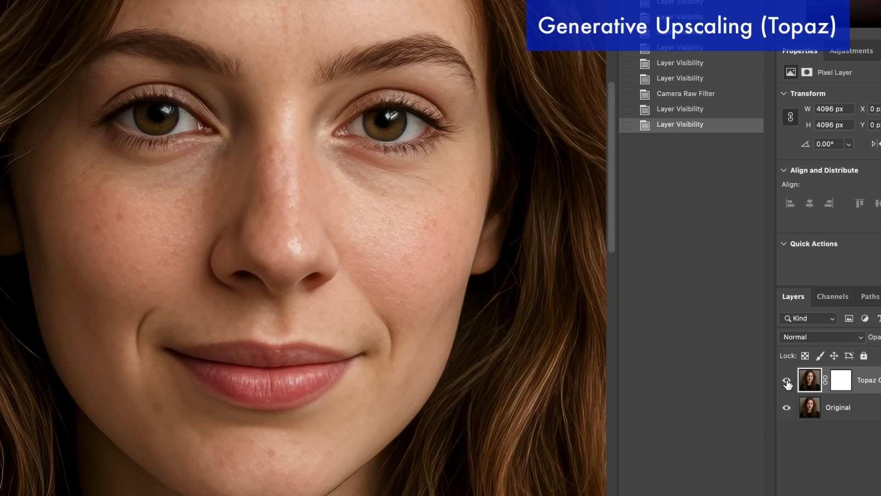
click(787, 380)
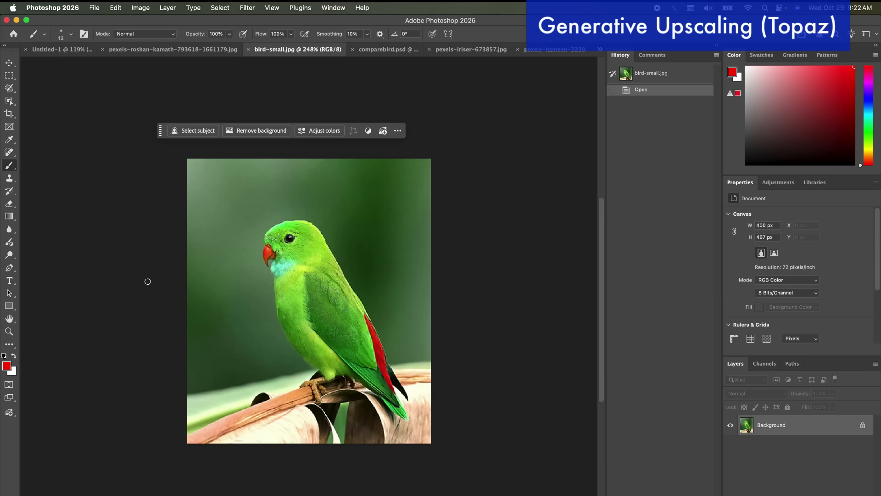
Step: Upscale the parrot 4x to 1600 × 1868 px with Topaz Gigapixel, face recovery off
key(Tab)
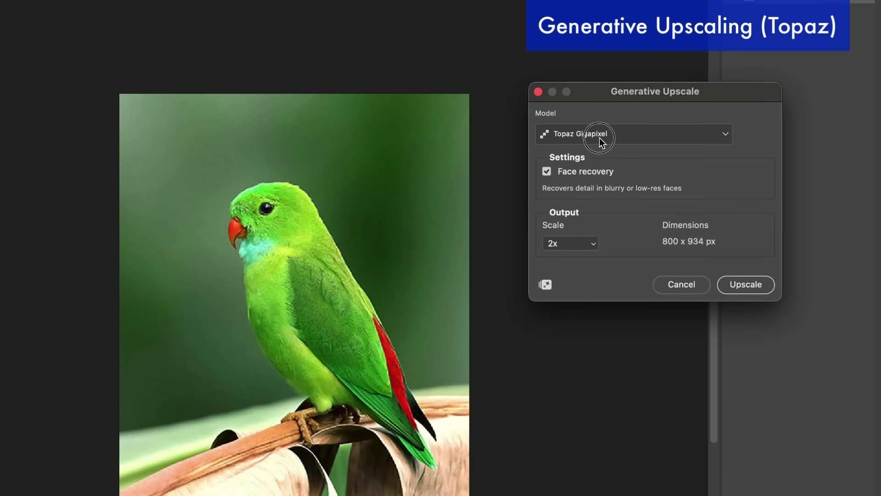
click(634, 133)
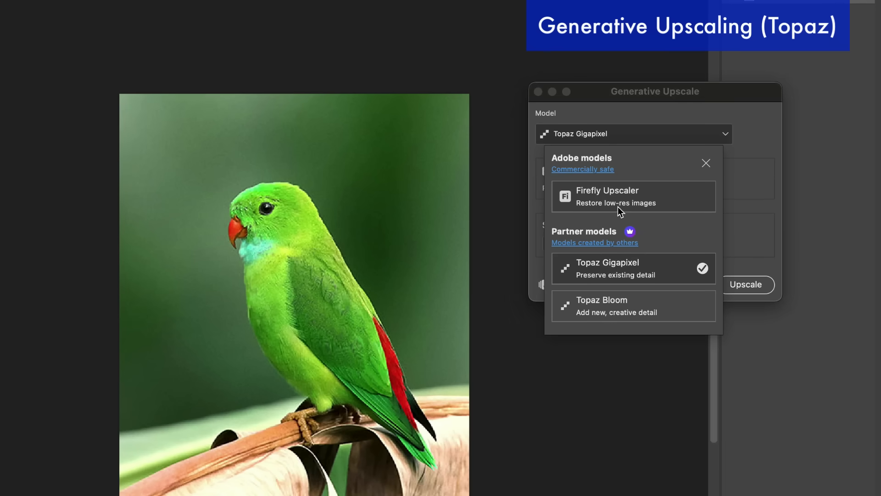
mouse_move(622, 209)
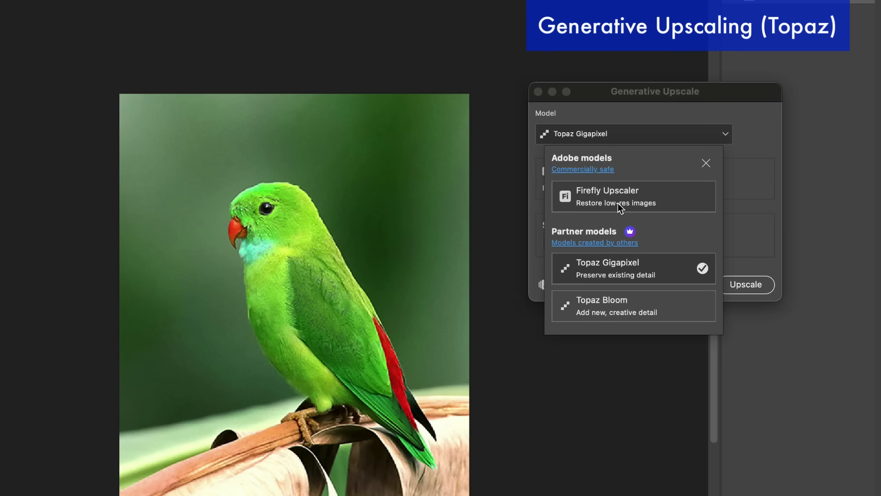
mouse_move(620, 200)
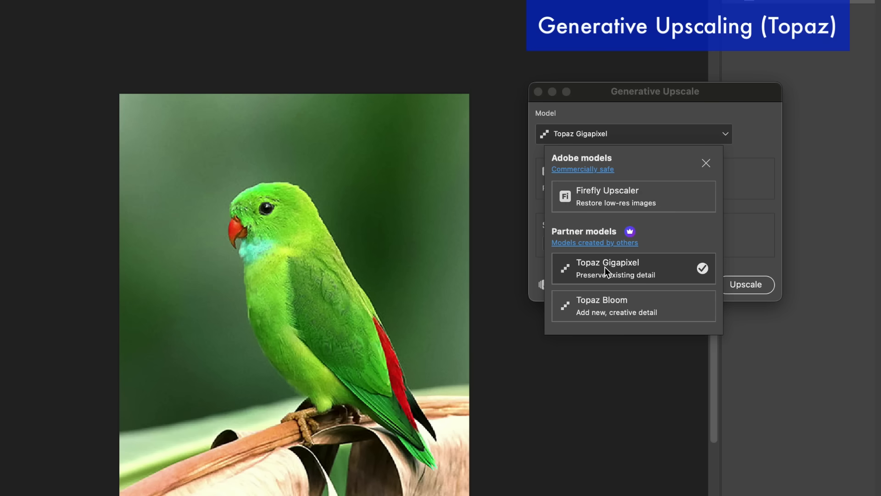
click(607, 268)
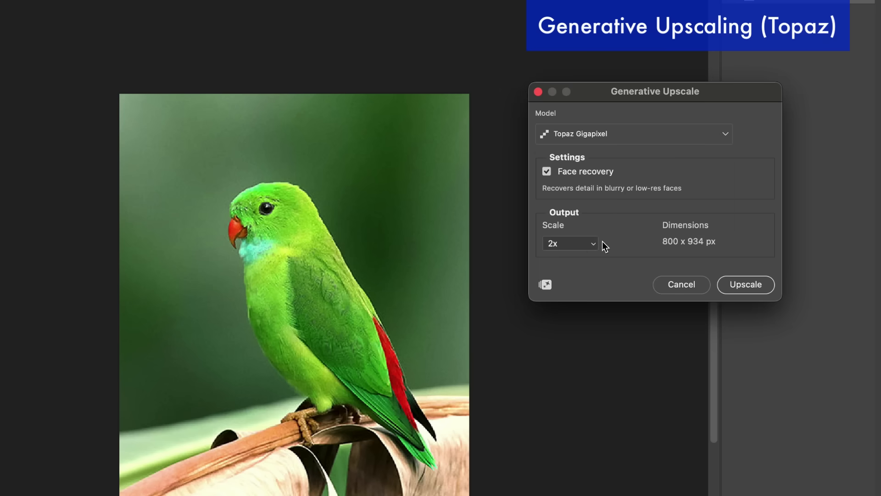
click(547, 171)
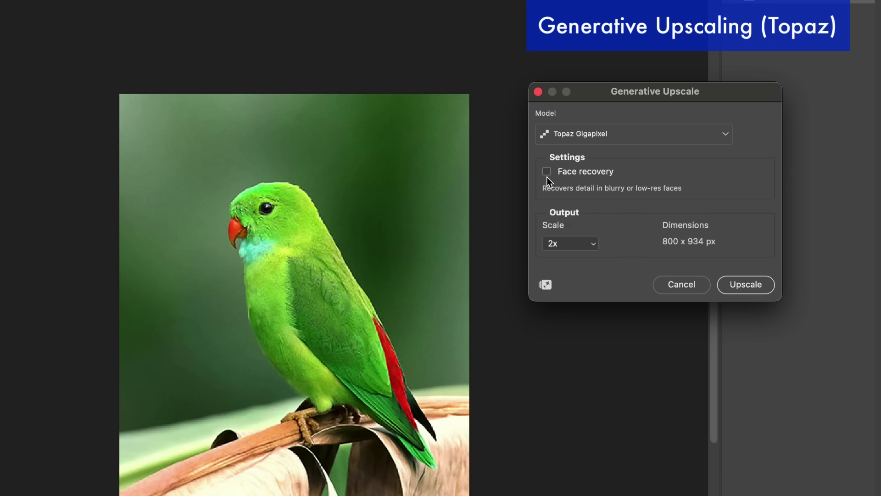
click(569, 243)
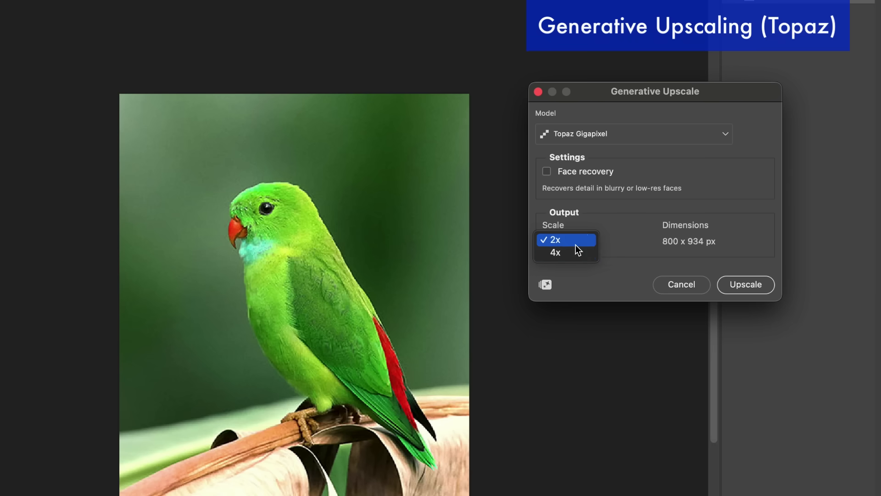
click(556, 253)
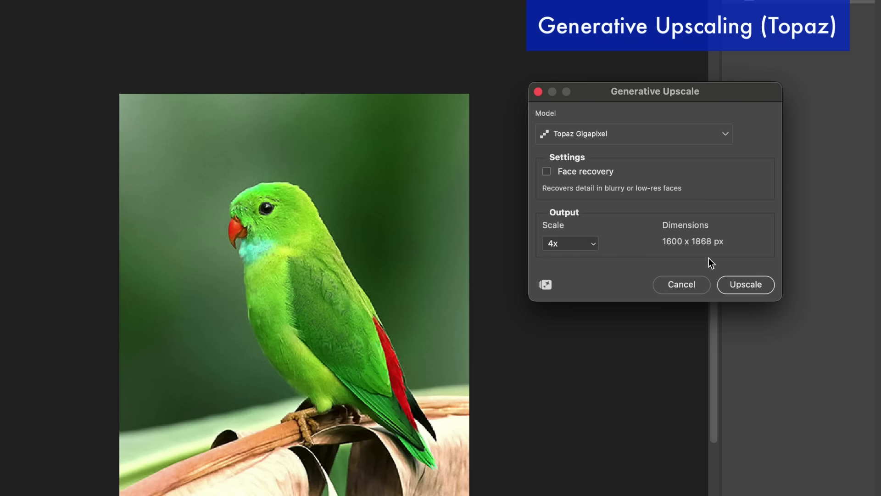
click(746, 285)
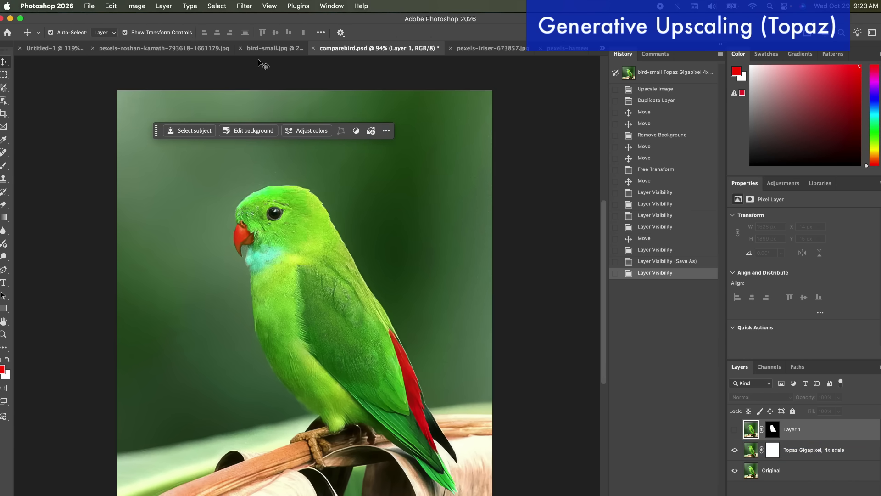
Step: Add the small parrot as a canvas-filling Layer 2, then toggle layers to compare feathers
click(275, 48)
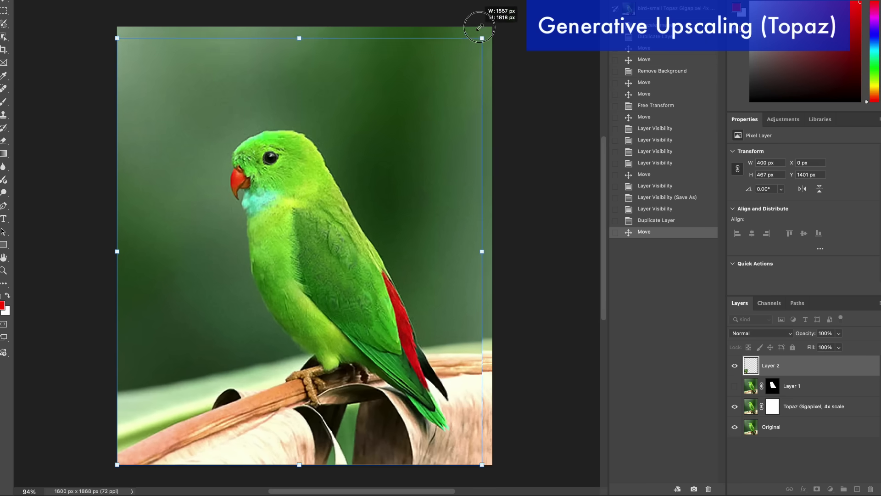
drag(479, 28, 489, 23)
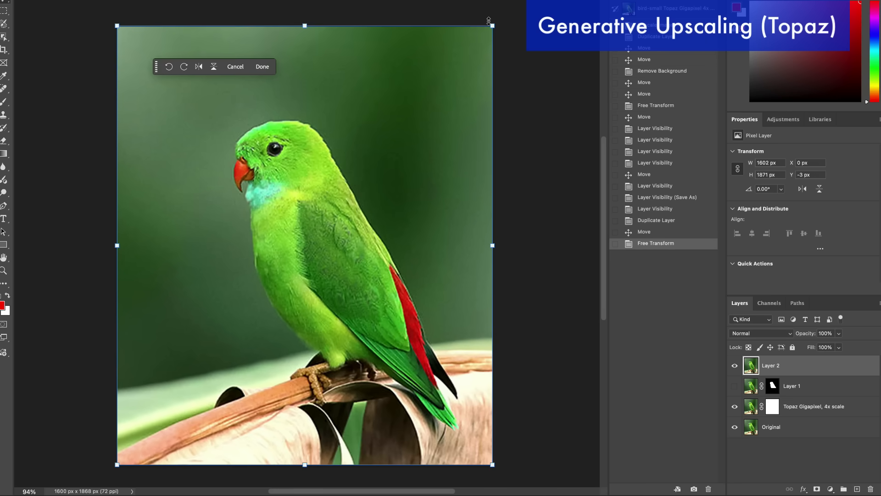
click(262, 66)
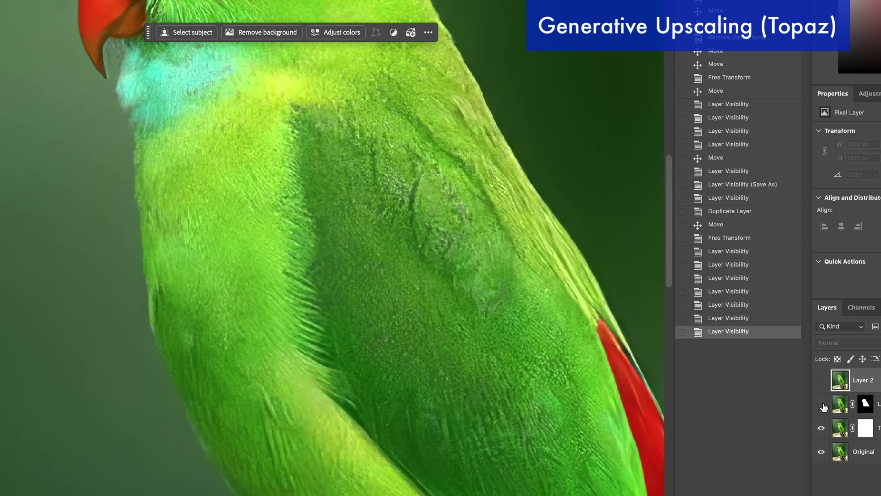
click(821, 407)
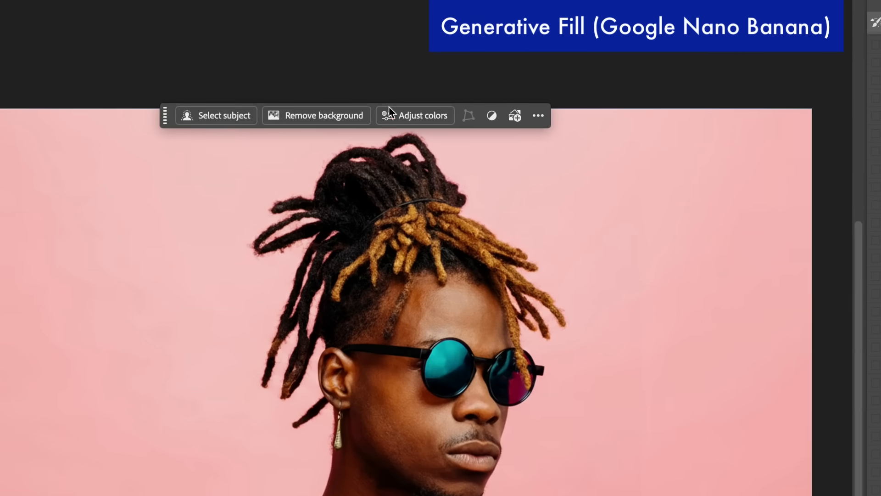
mouse_move(246, 143)
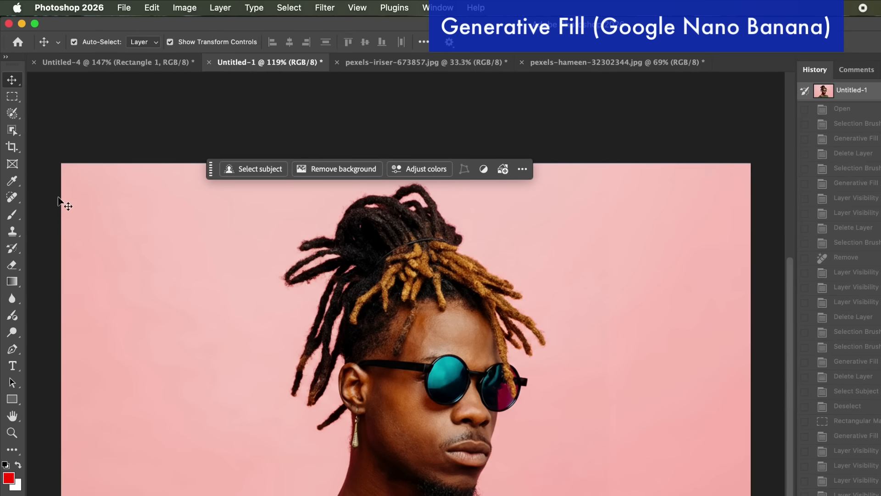
Step: Brush a selection over the man's sunglasses and eye band with the Selection Brush
click(12, 113)
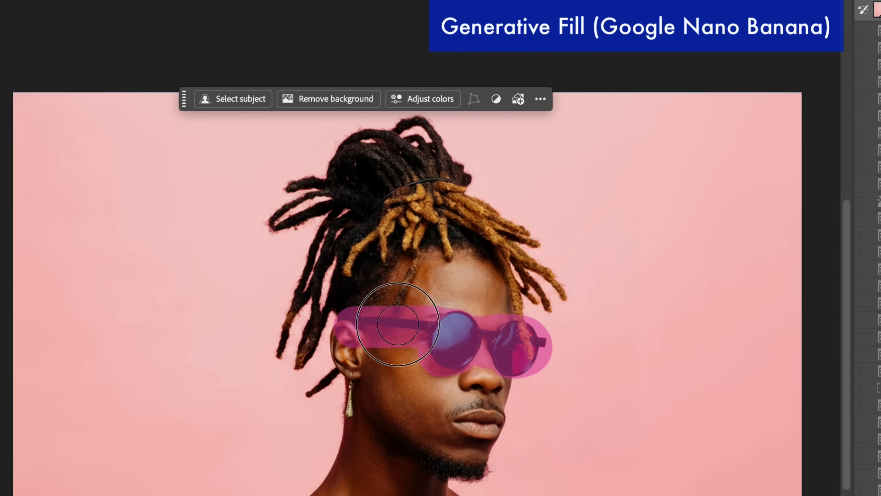
drag(396, 325, 526, 341)
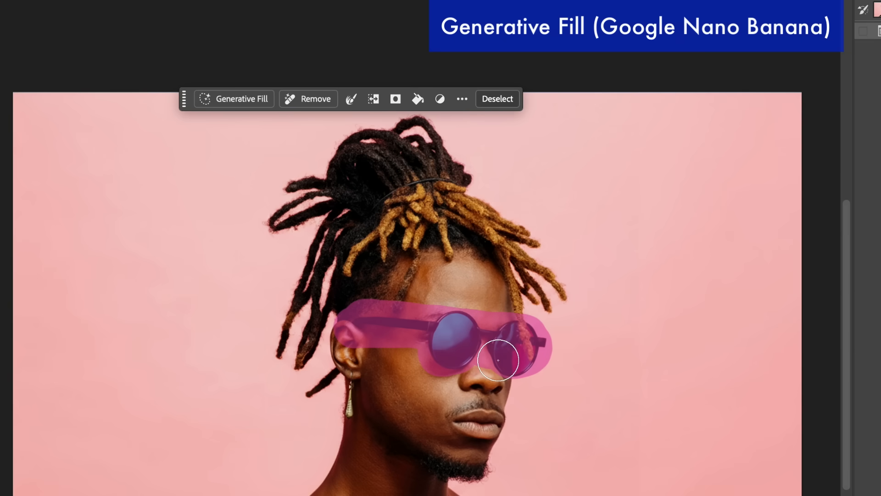
mouse_move(241, 98)
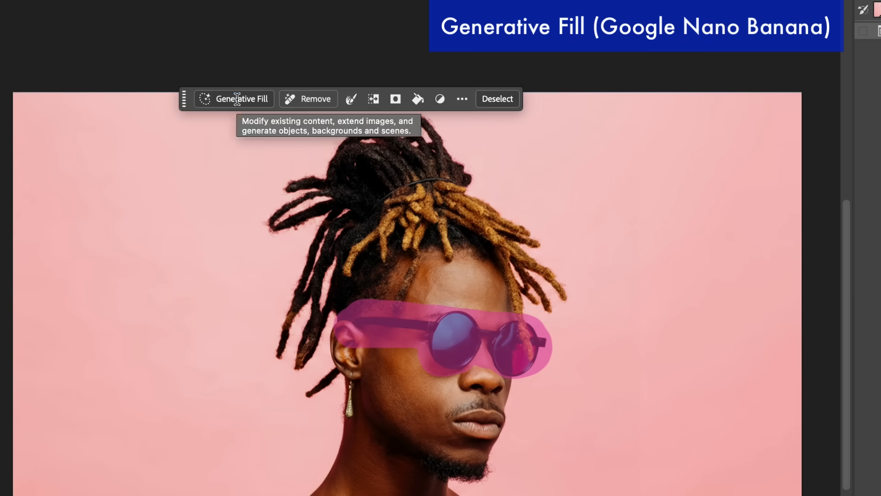
Step: Enter 'remove glasses' in Generative Fill, keeping Gemini 2.5 (Nano Banana) as the model
click(241, 98)
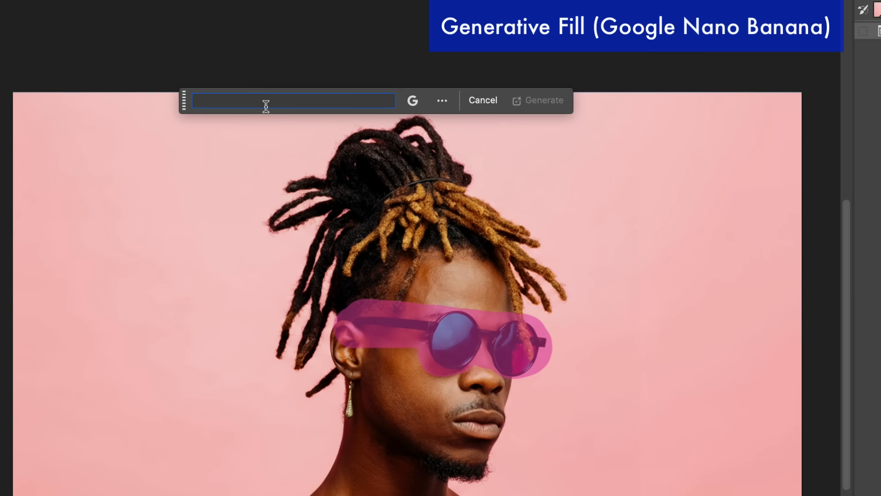
text(remove glasses)
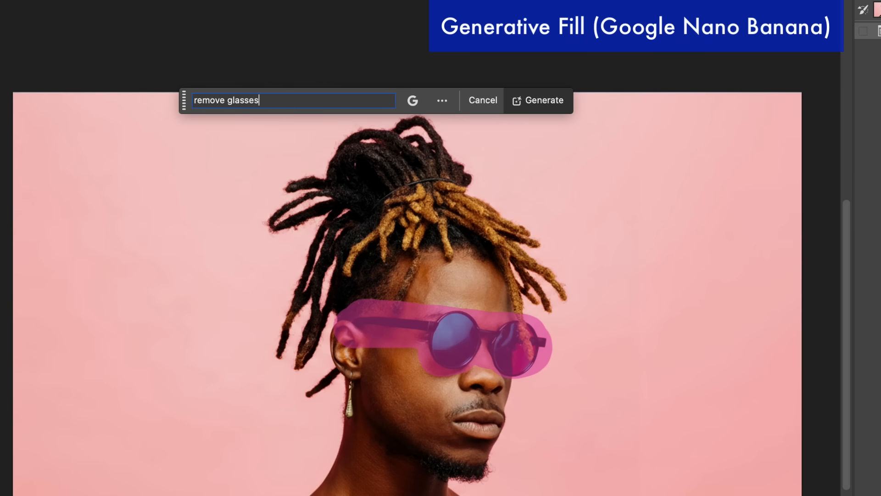
click(412, 101)
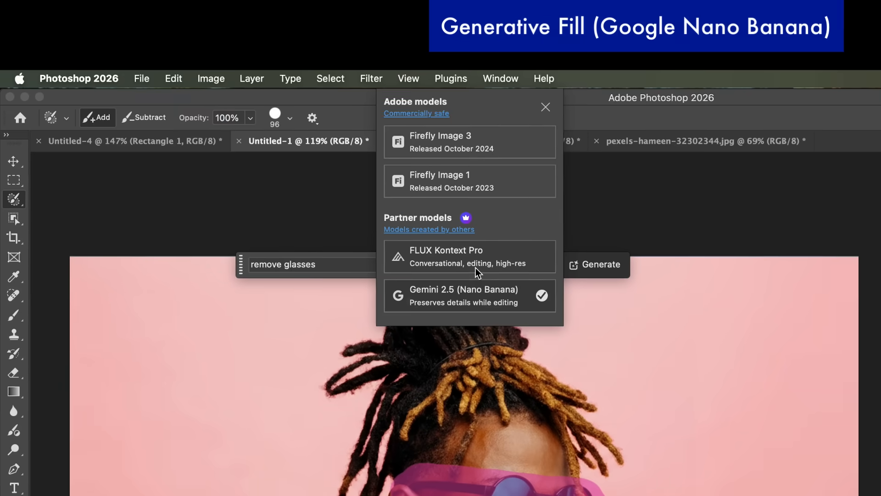
mouse_move(463, 140)
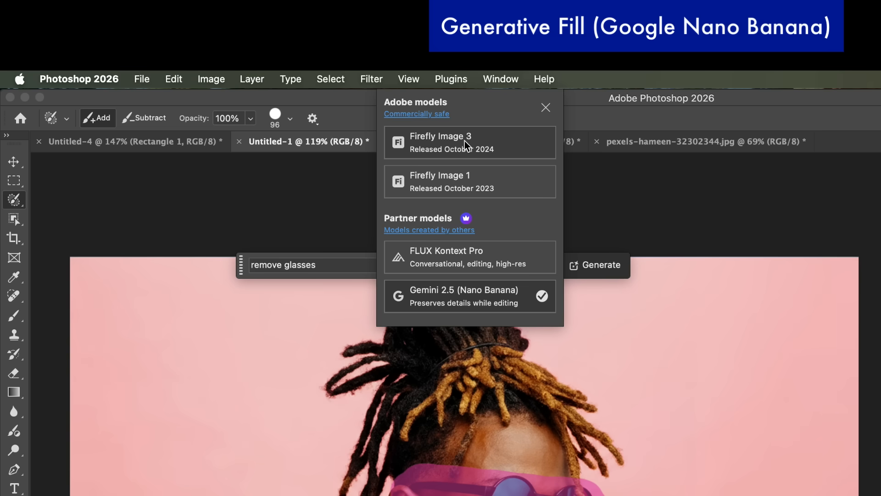
mouse_move(454, 289)
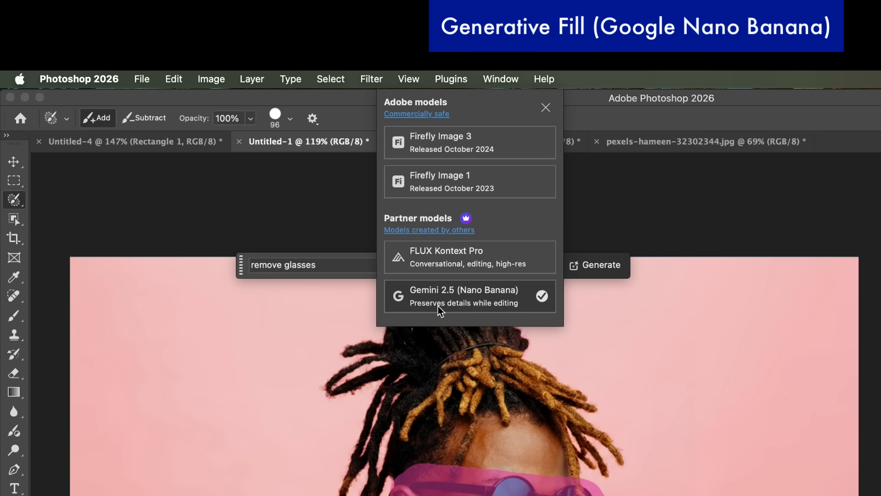
click(469, 295)
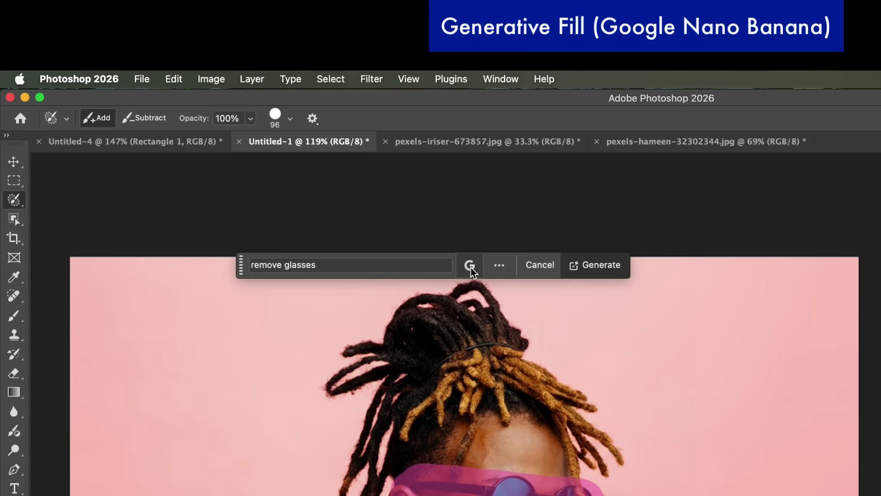
Step: Run the 'remove glasses' Generative Fill to create the new layer
click(600, 265)
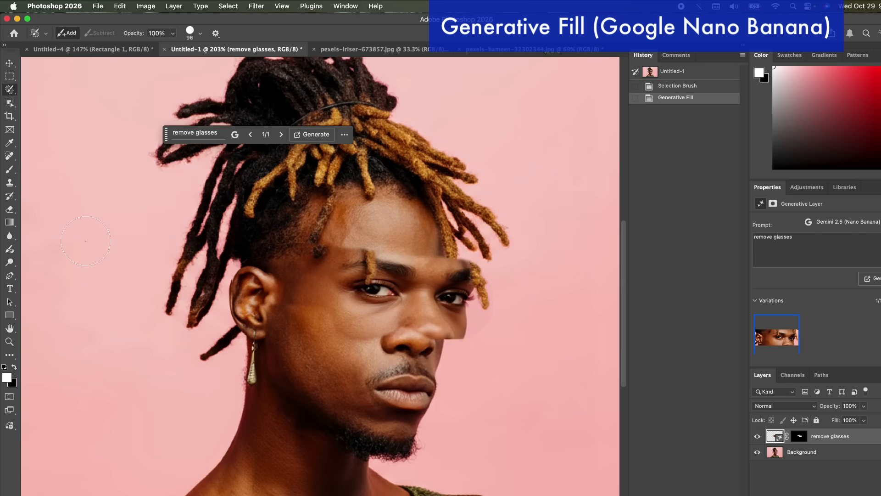
mouse_move(81, 211)
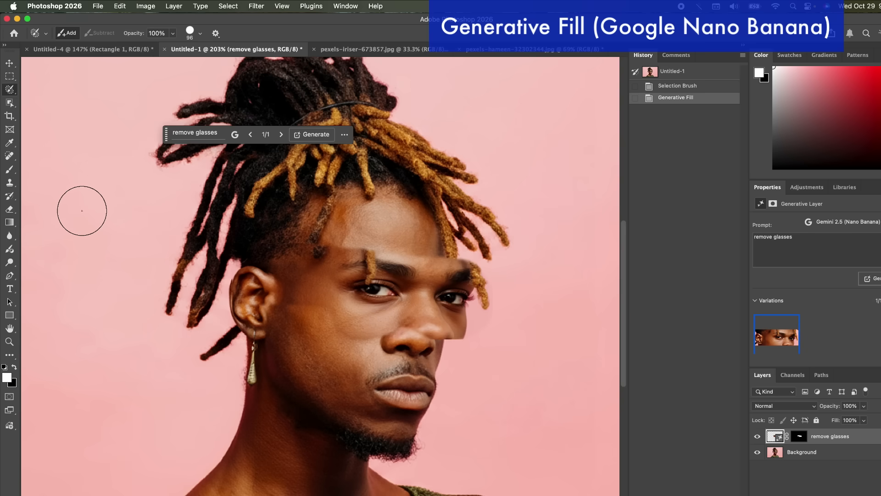
mouse_move(138, 223)
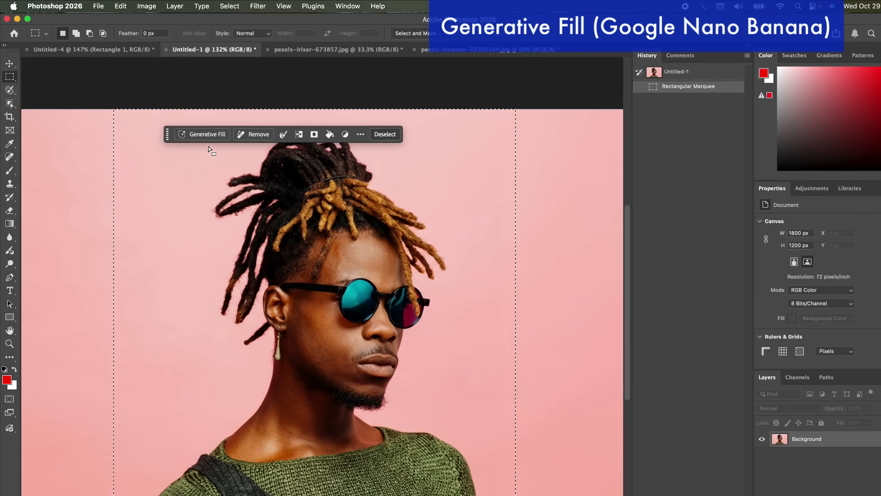
Step: Generate 'remove glasses' with Gemini 2.5 (Nano Banana) from the wide rectangular selection
click(203, 133)
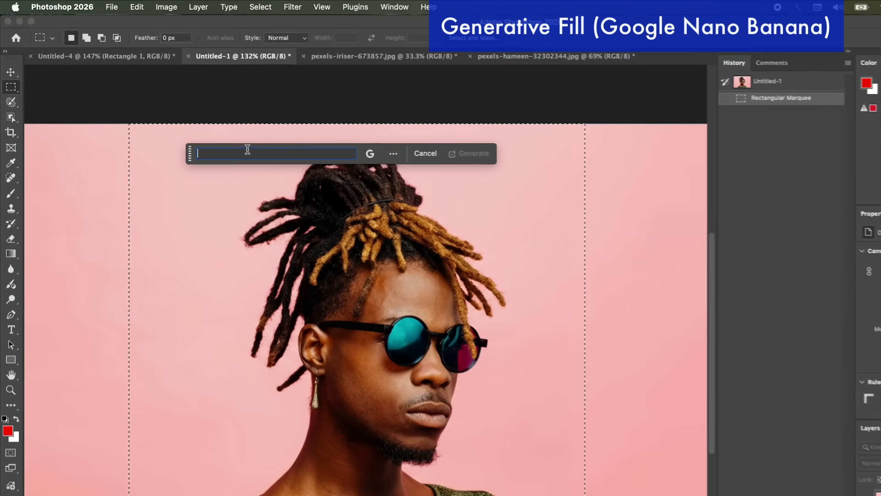
click(370, 153)
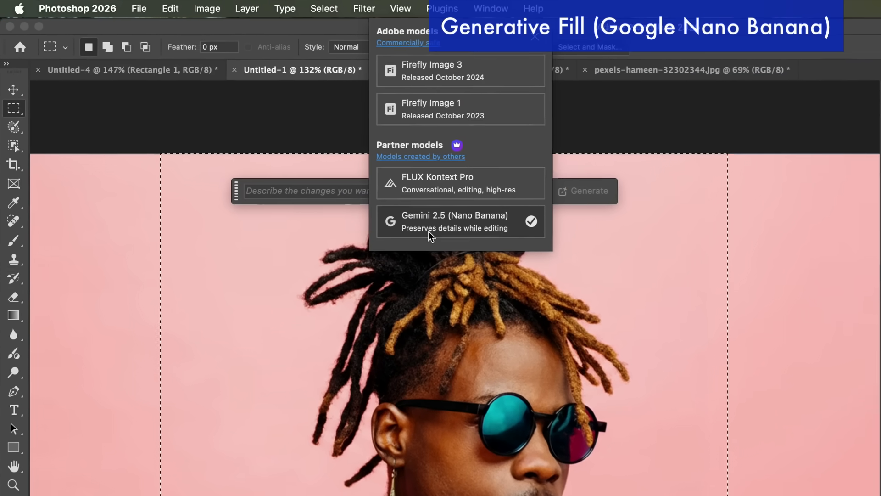
click(454, 221)
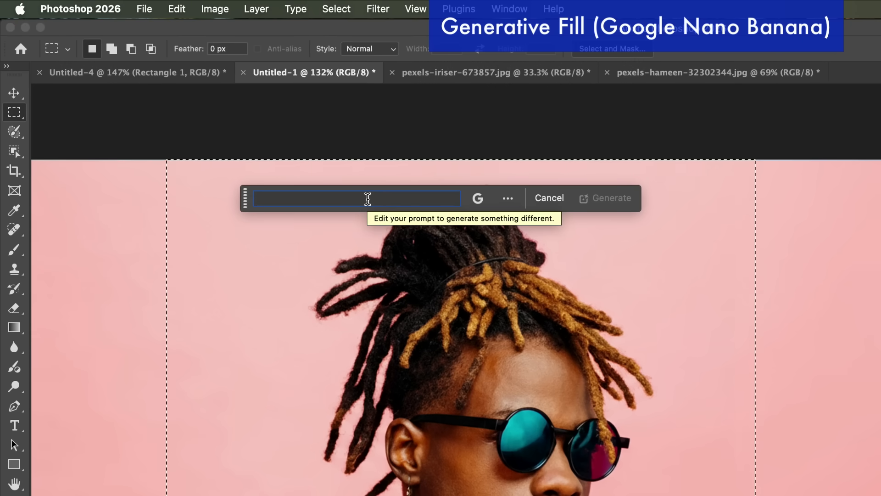
text(remove glass)
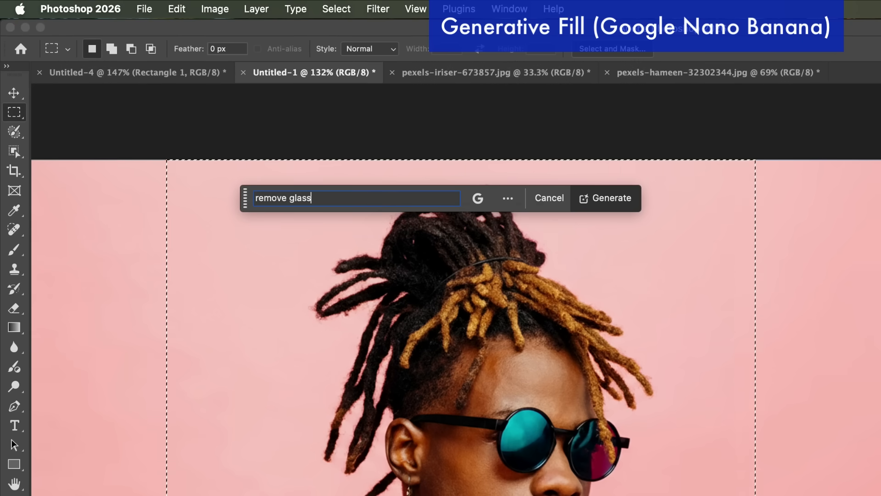
text(es)
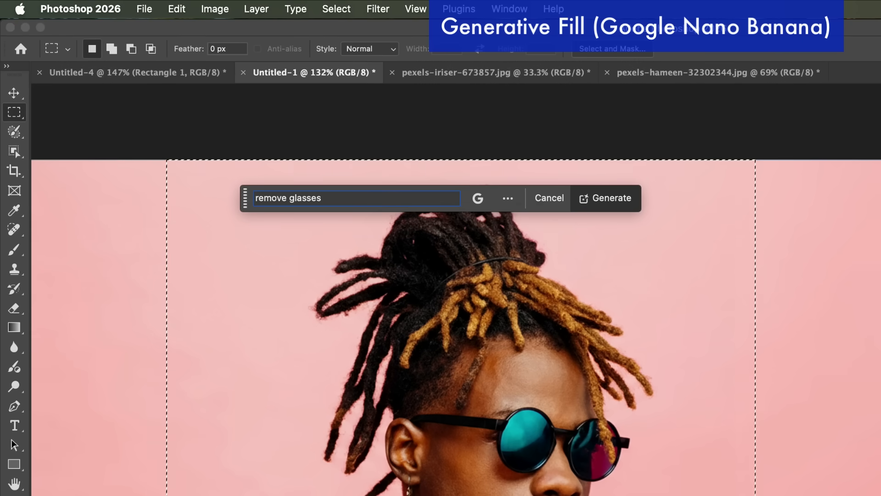
click(611, 198)
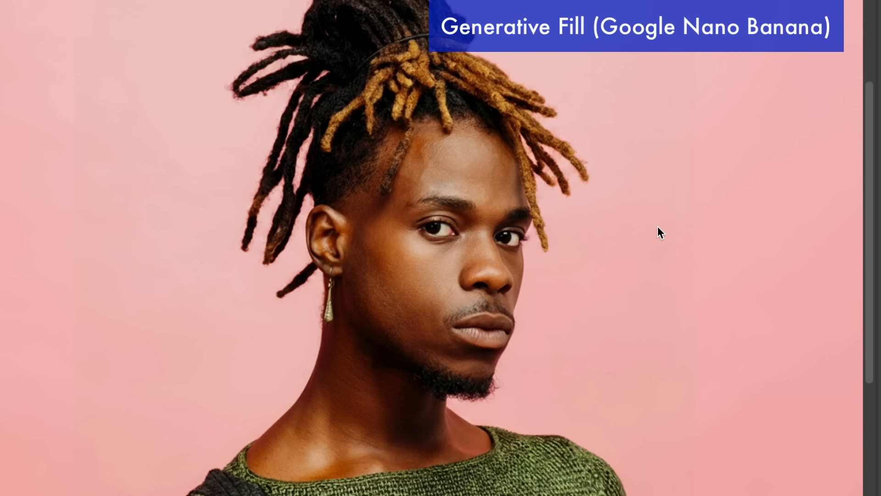
mouse_move(572, 235)
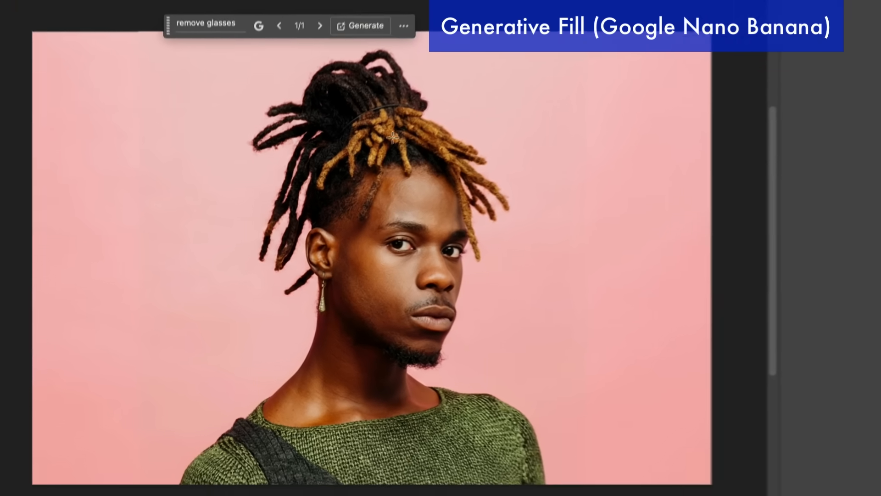
click(258, 25)
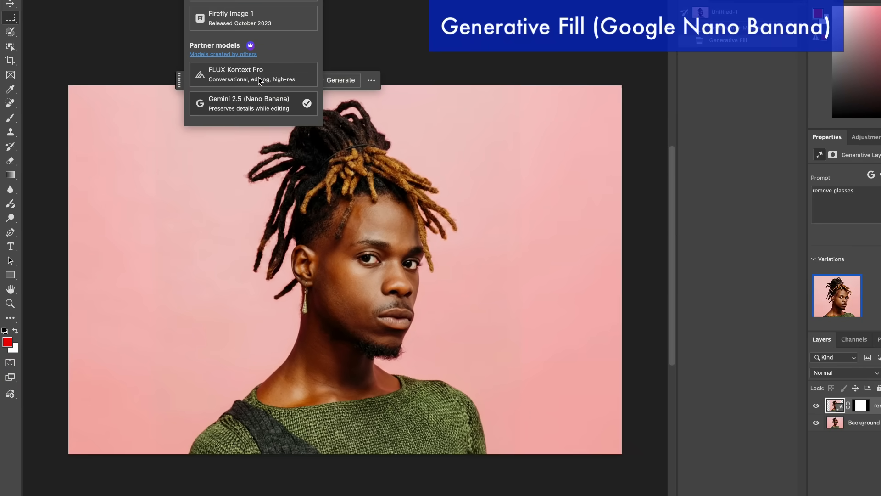
mouse_move(245, 83)
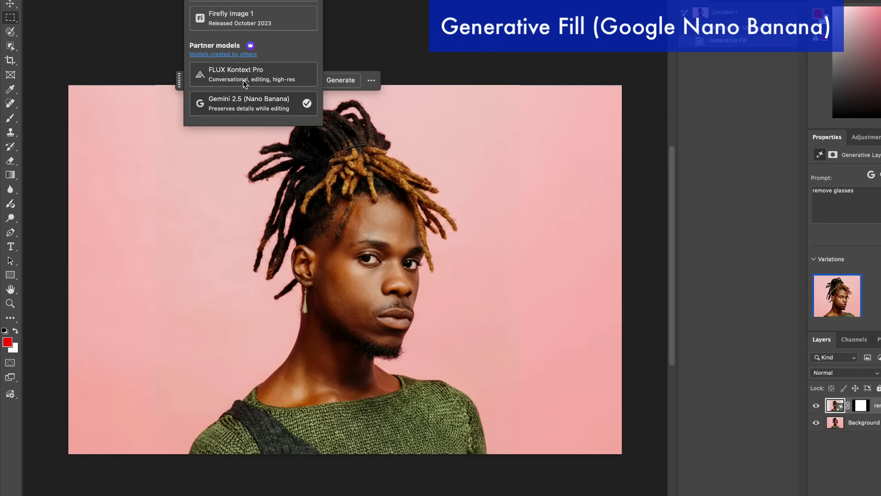
click(370, 79)
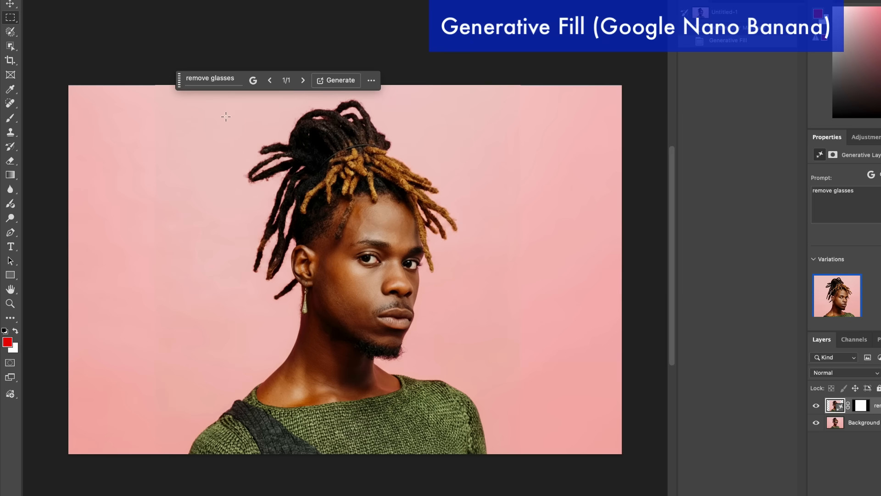
mouse_move(201, 95)
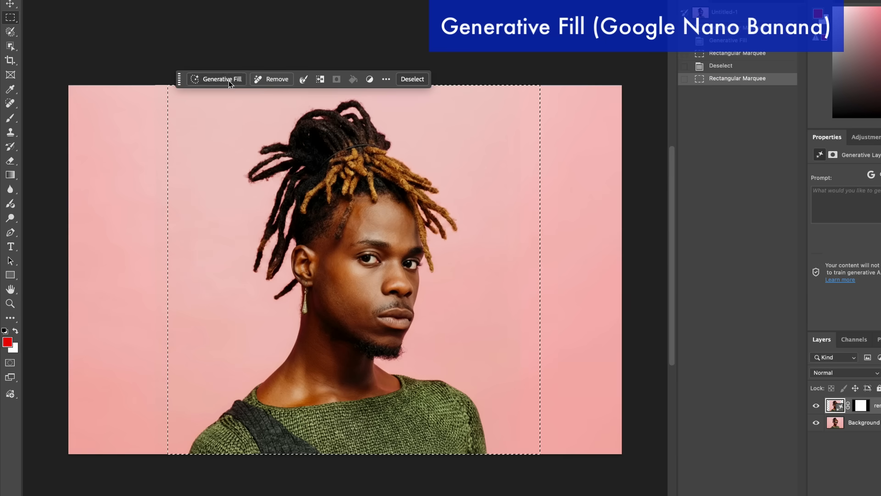
Step: Generate 'add rainbow colored unicorn hair' as a new Generative Fill layer
click(222, 79)
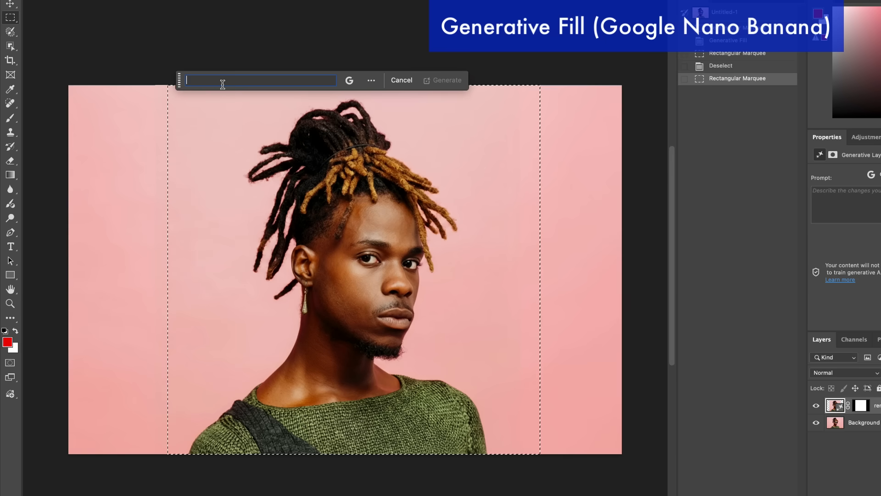
text(add rainbow colored unicorn)
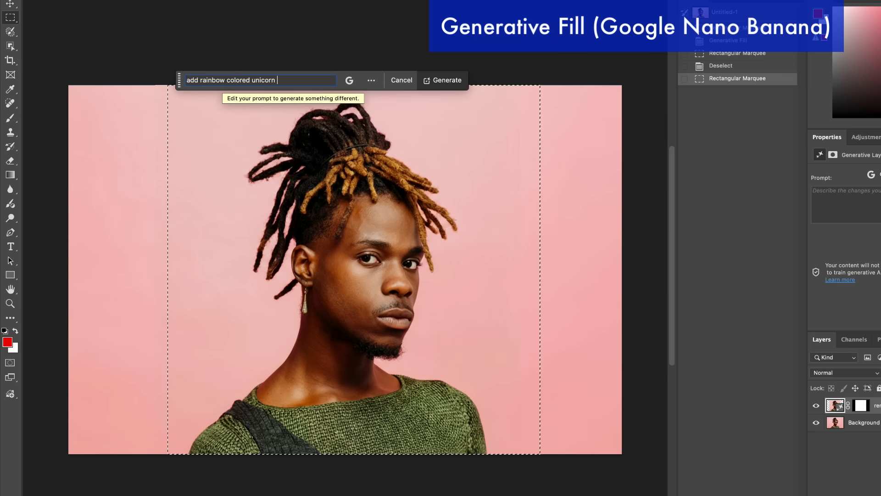
text(hair)
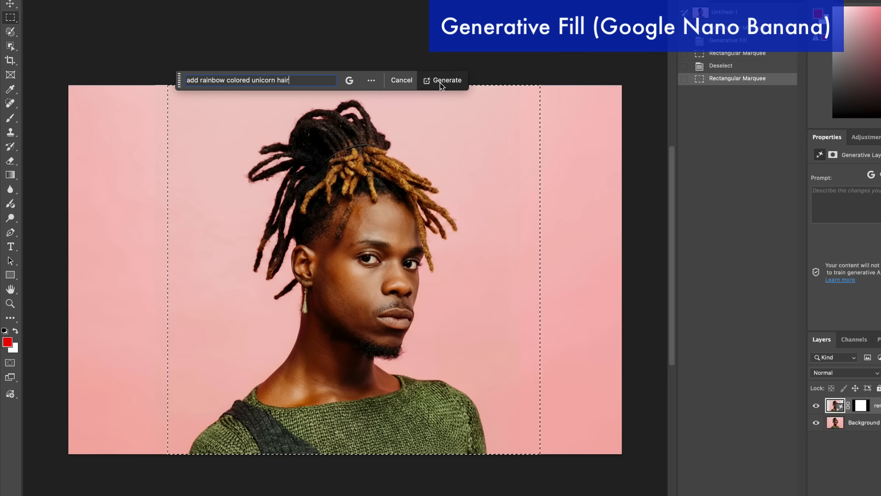
click(447, 80)
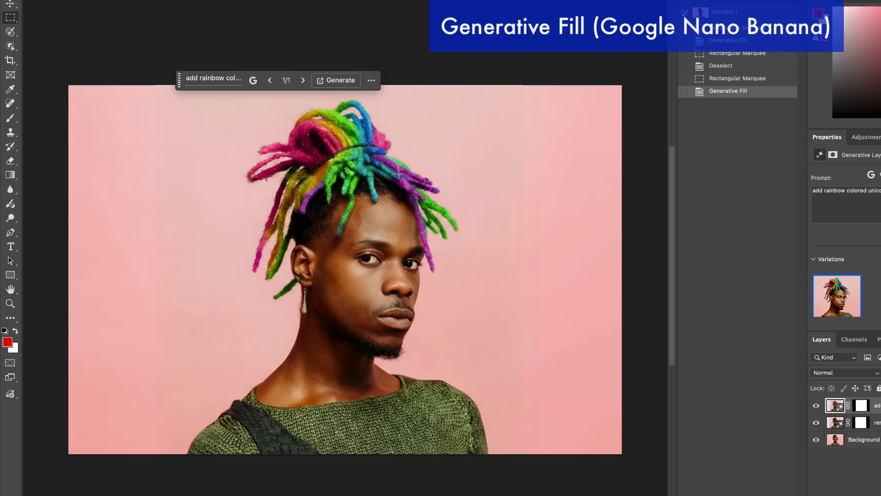
mouse_move(379, 182)
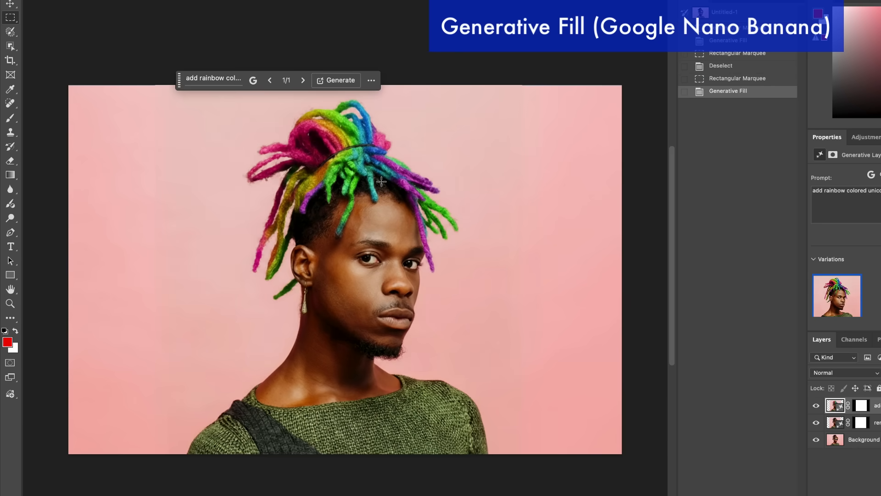
mouse_move(329, 251)
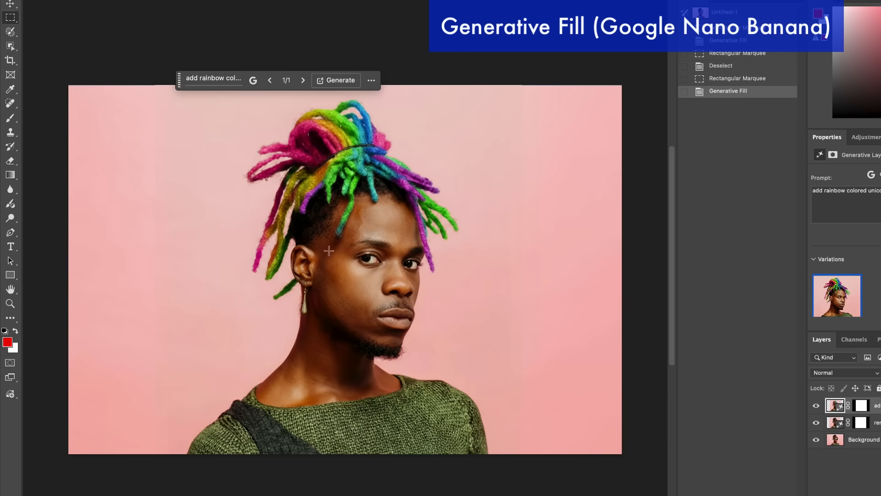
mouse_move(353, 315)
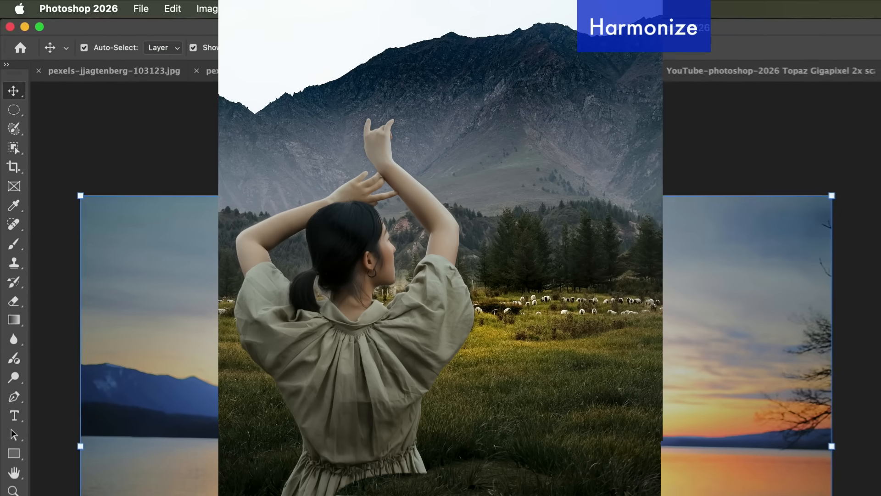
Step: Lasso around the man on the dock and erase him with generative Remove
click(13, 128)
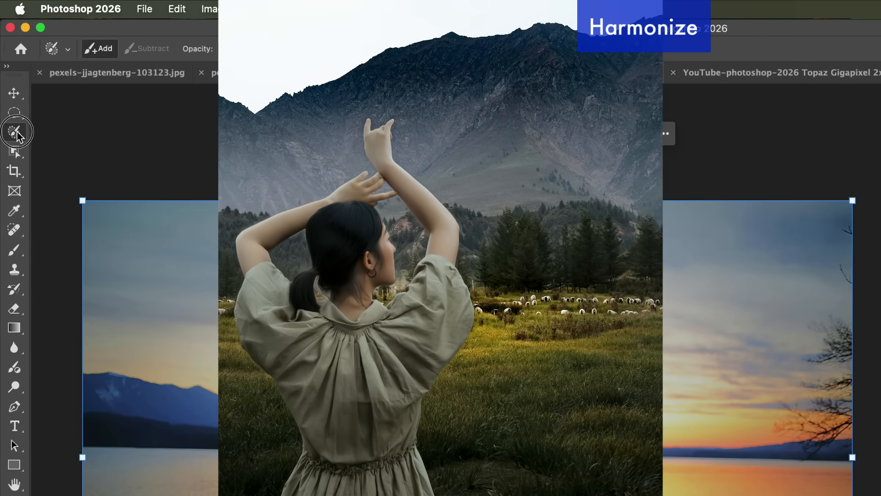
click(14, 130)
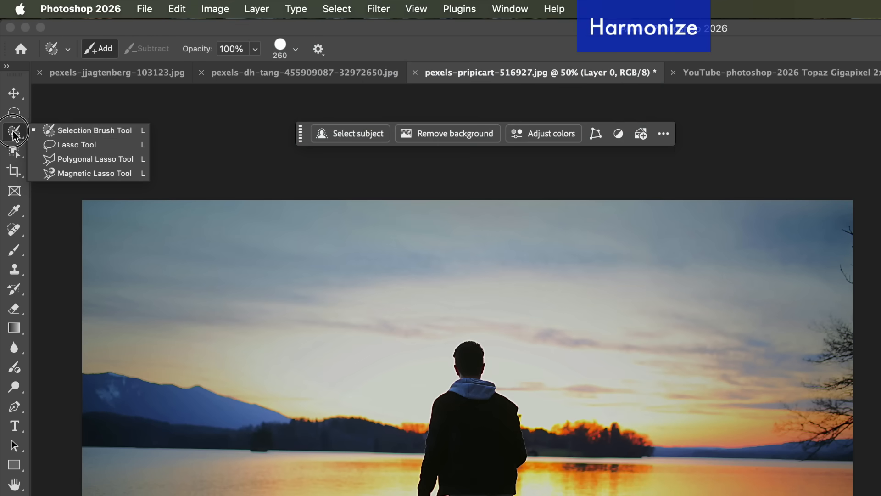
click(13, 111)
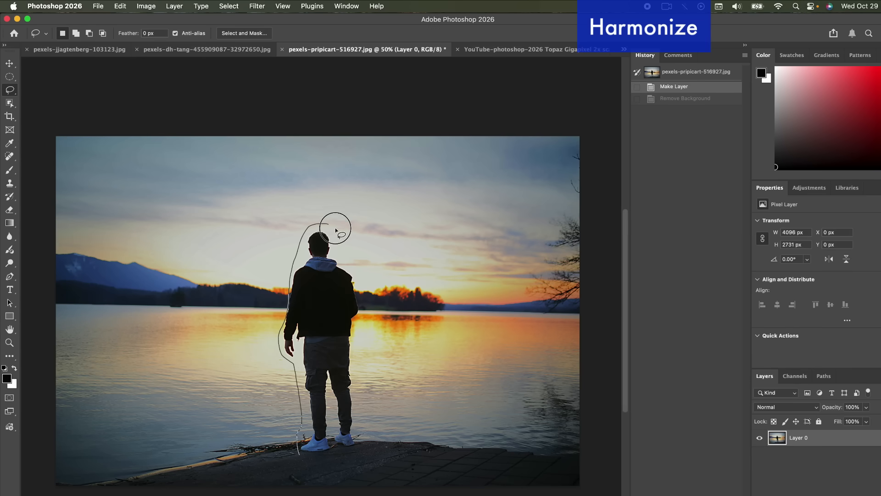
drag(335, 228, 324, 452)
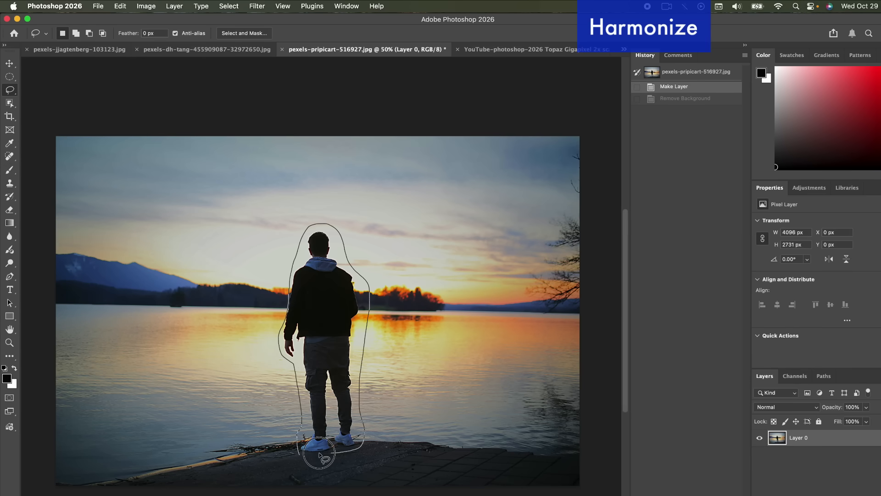
click(320, 453)
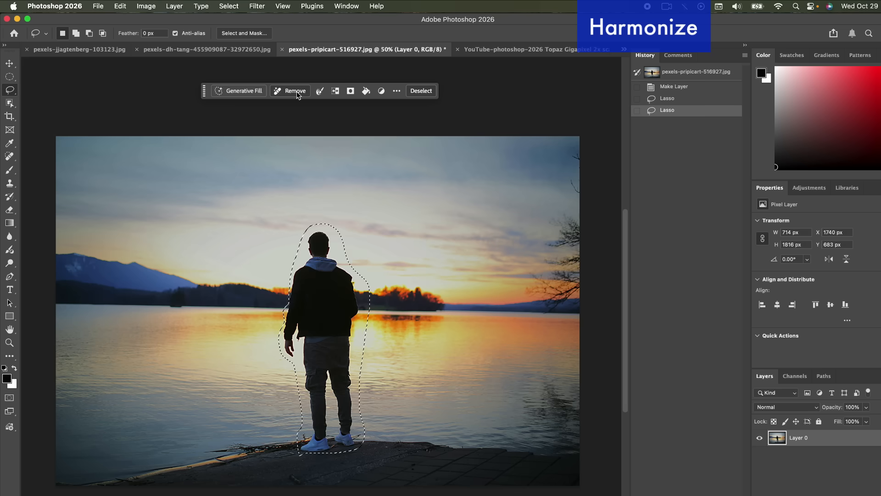
mouse_move(295, 90)
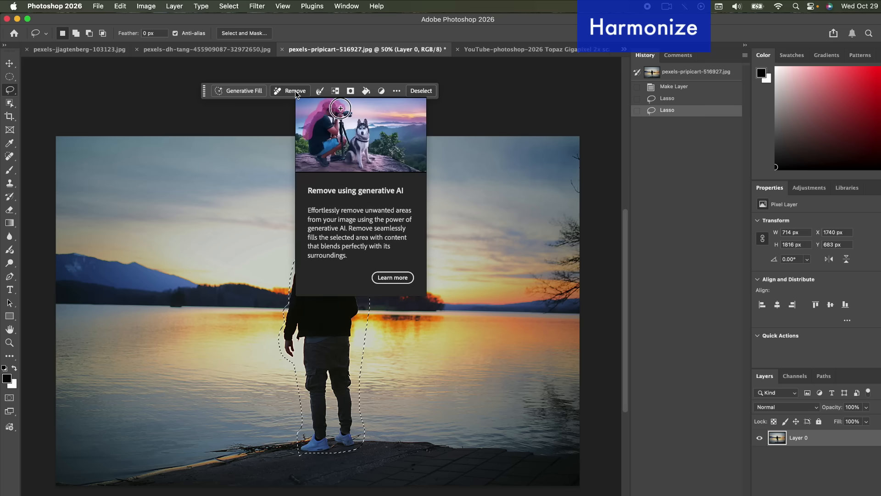
click(290, 91)
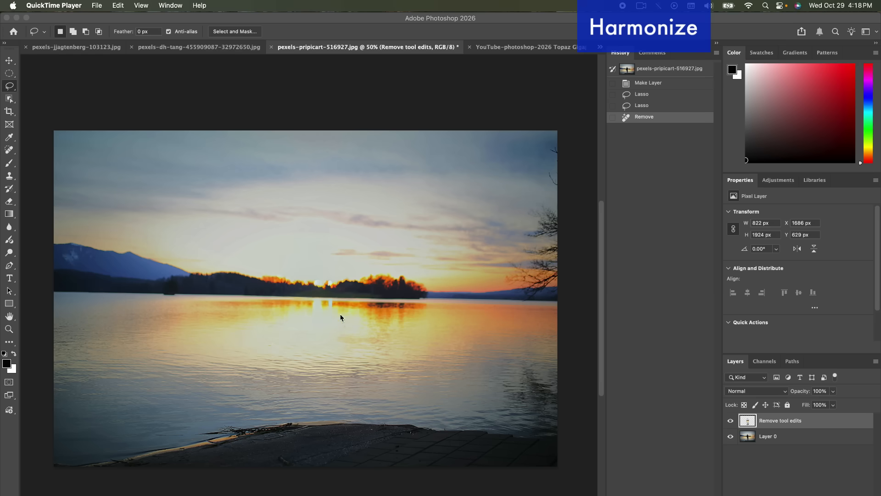
mouse_move(261, 117)
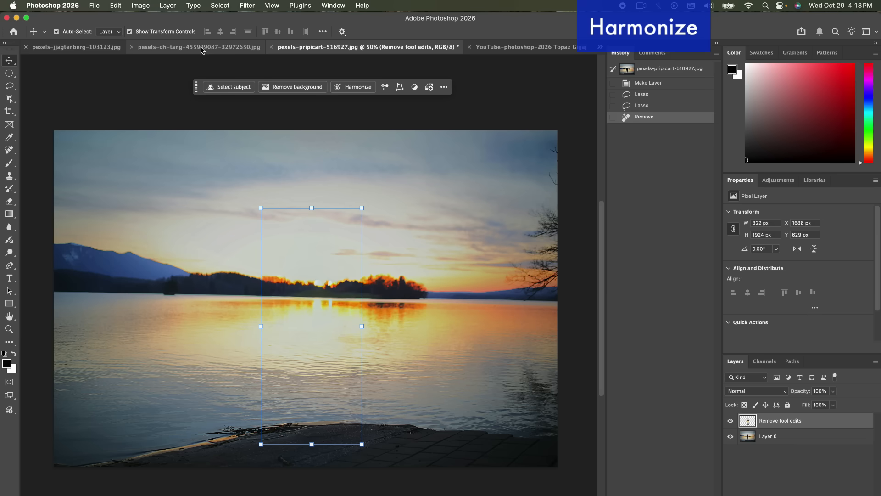
Step: Bring the outstretched-arms photo into the lake scene, then move and enlarge it over the dock
click(76, 47)
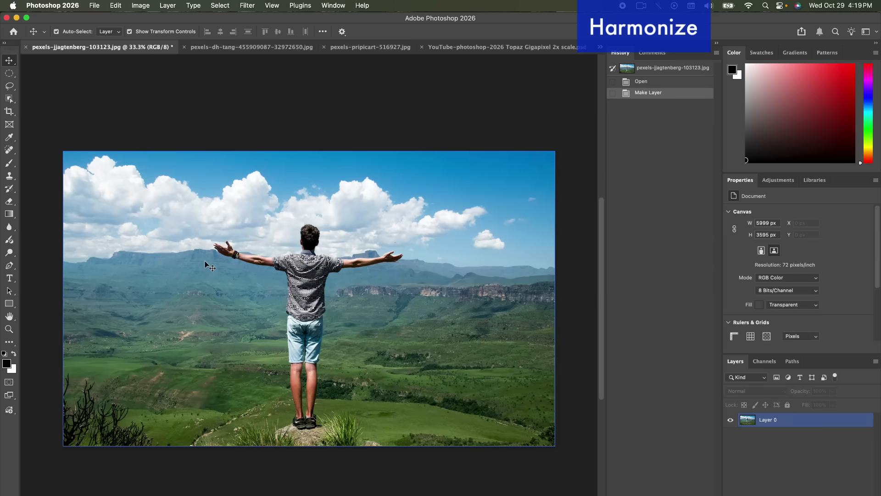
mouse_move(208, 266)
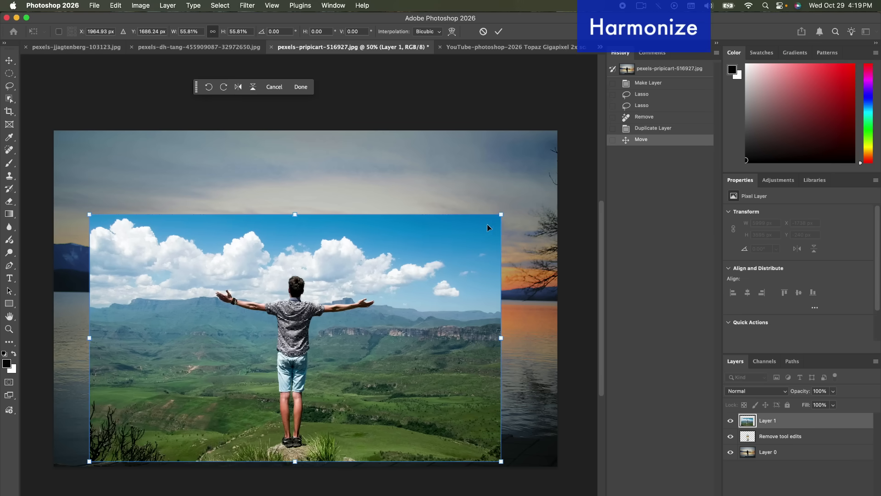
click(300, 87)
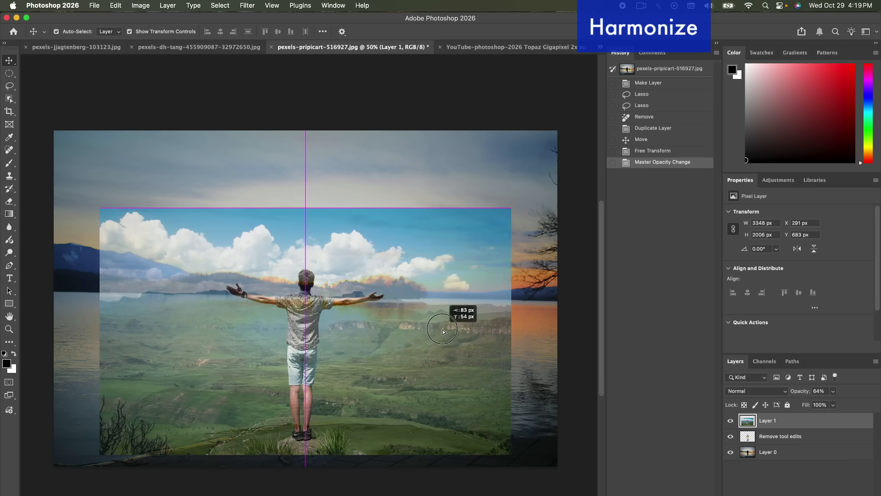
drag(443, 330, 527, 193)
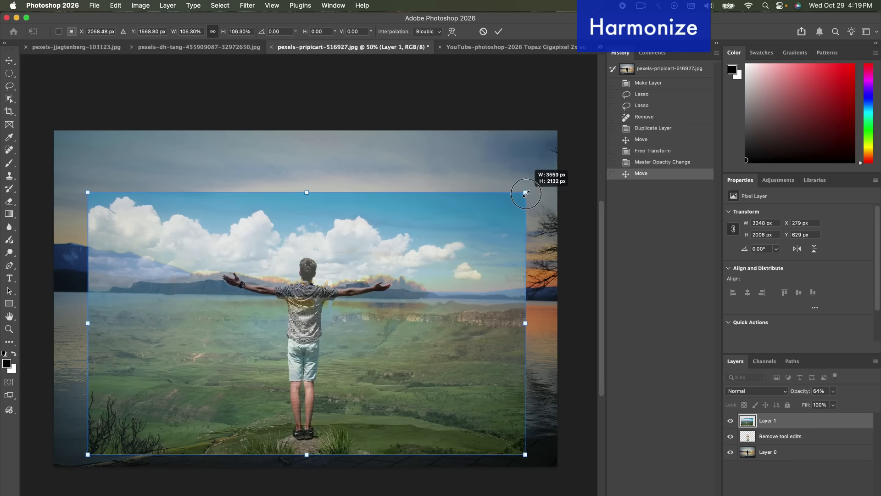
drag(526, 192, 493, 213)
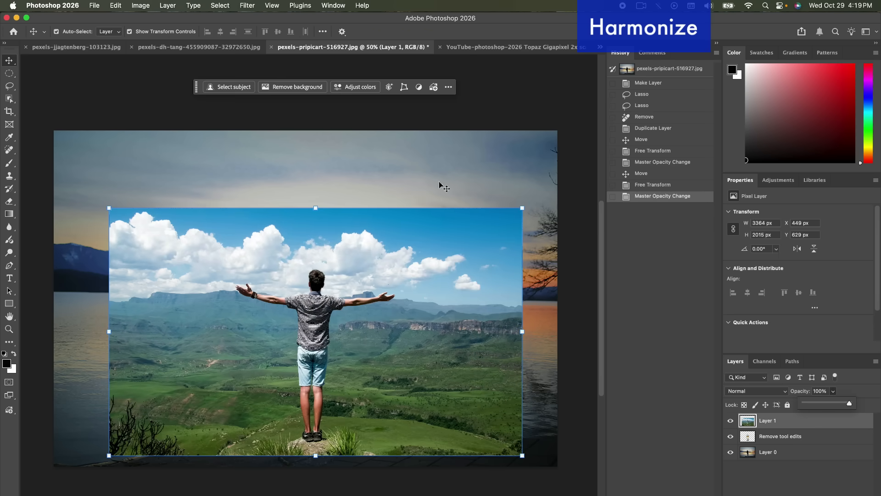
mouse_move(297, 87)
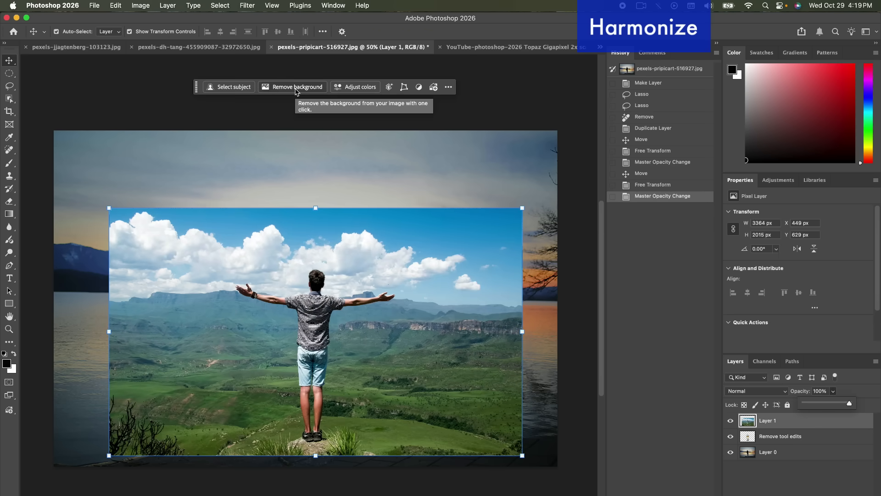
click(297, 87)
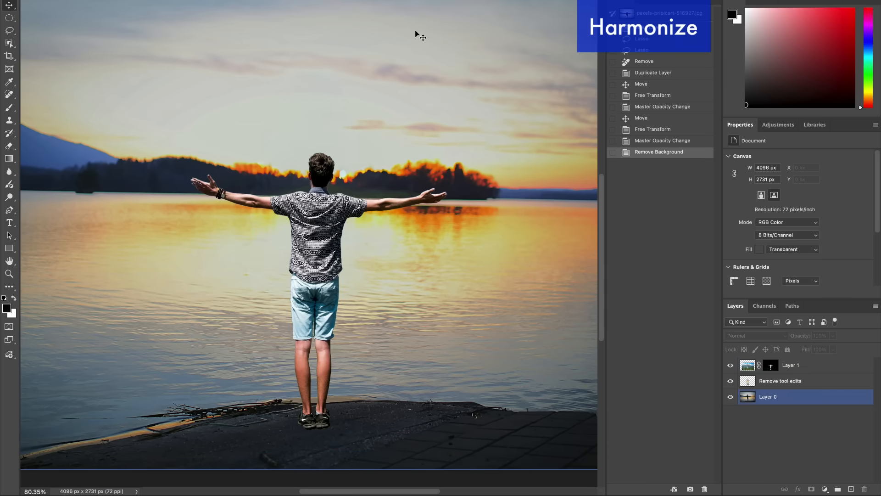
mouse_move(134, 13)
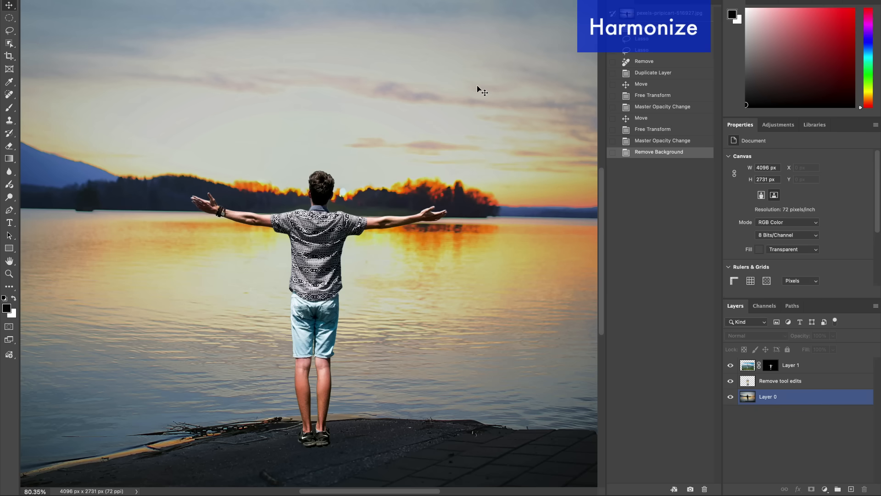
Step: Remove Layer 1's background behind the man, then try Harmonize to match the scene
click(780, 380)
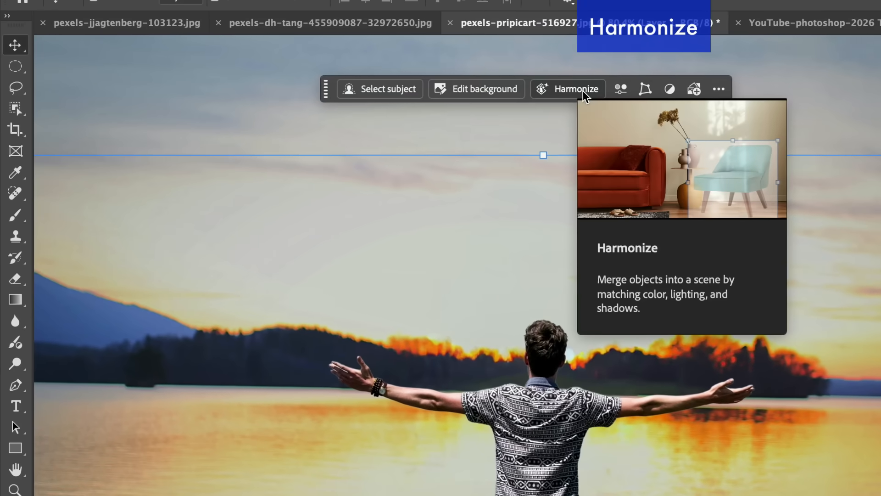
click(575, 88)
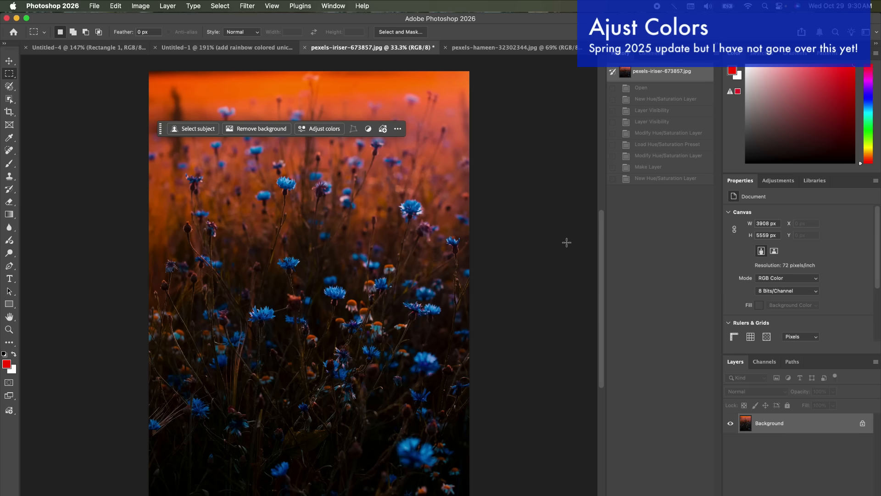
mouse_move(548, 236)
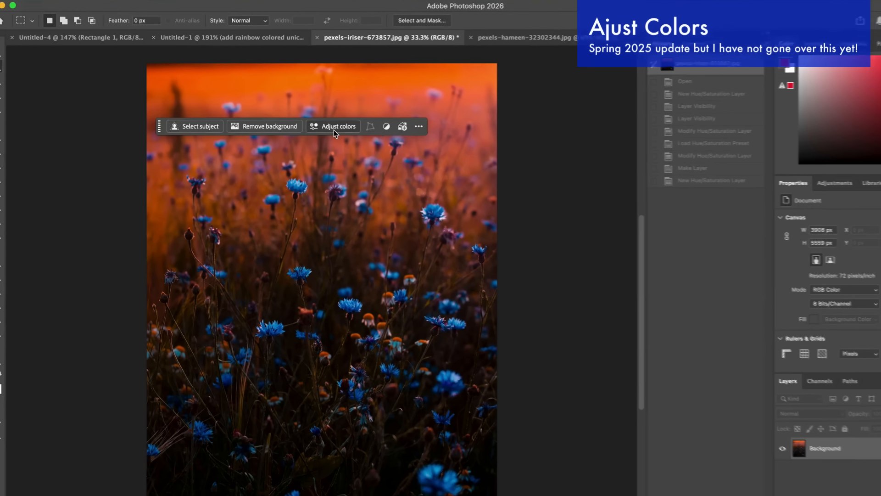
Step: Add a Hue/Saturation adjustment layer to the cornflower photo from the Adjust Colors bar
click(338, 126)
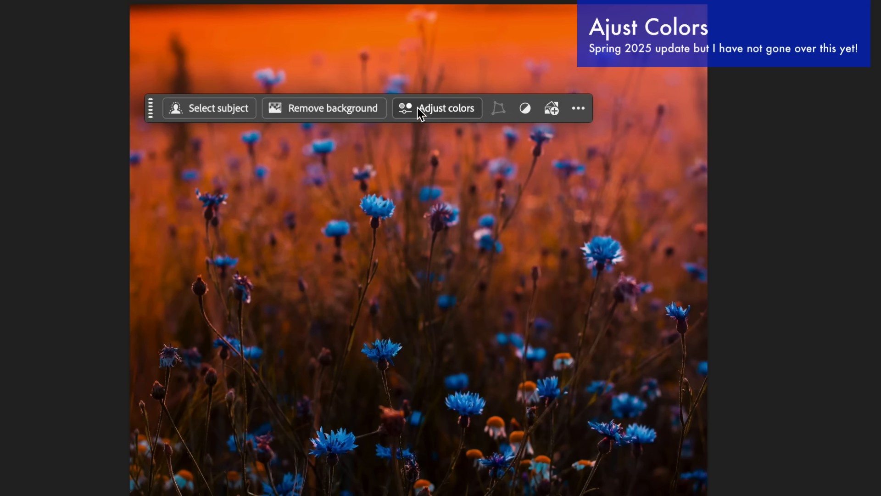
click(438, 108)
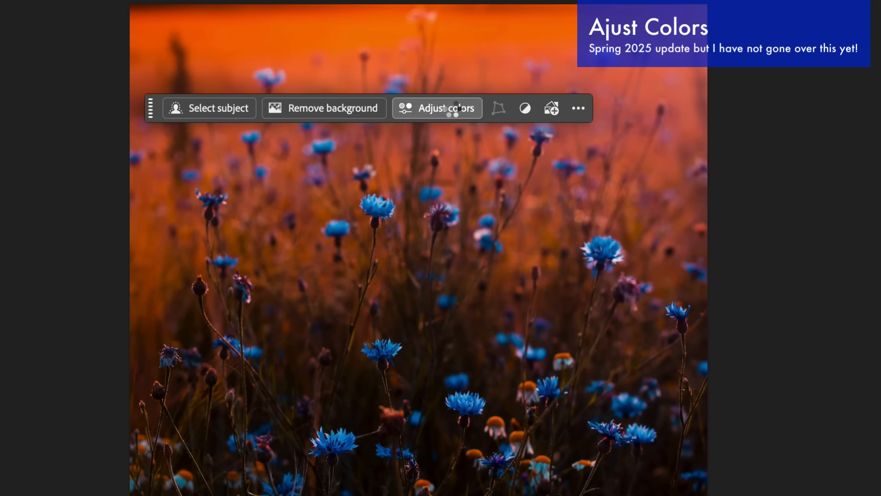
click(445, 107)
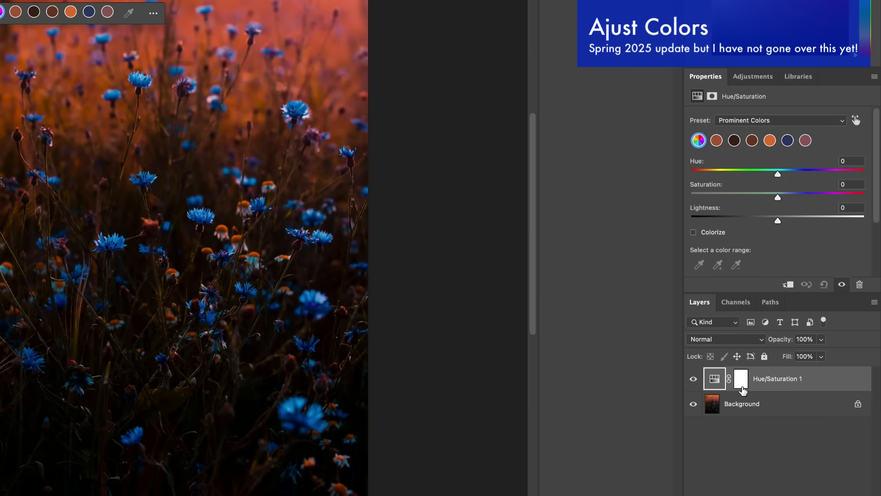
mouse_move(779, 175)
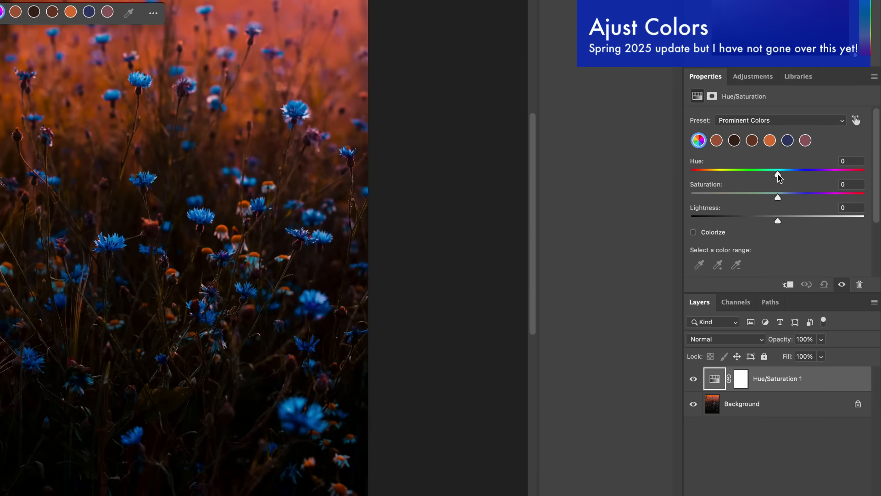
drag(778, 173, 776, 175)
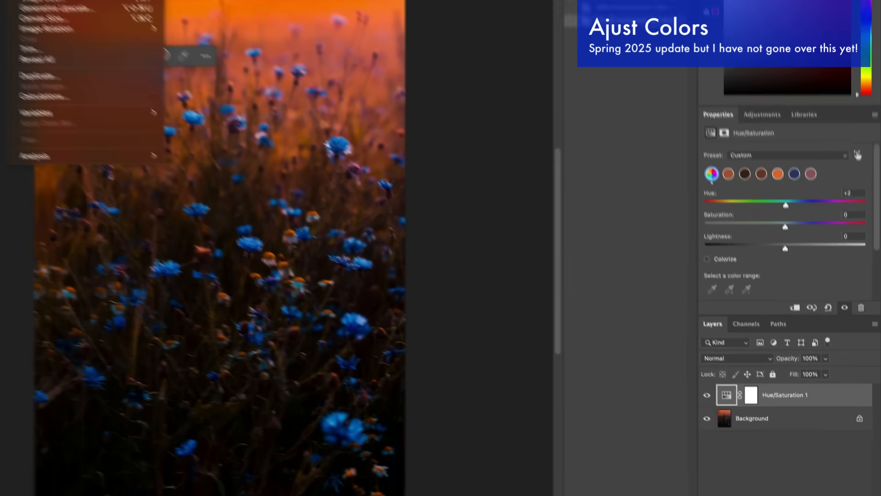
Step: Set the master Hue to +2 and Saturation to +1
click(141, 5)
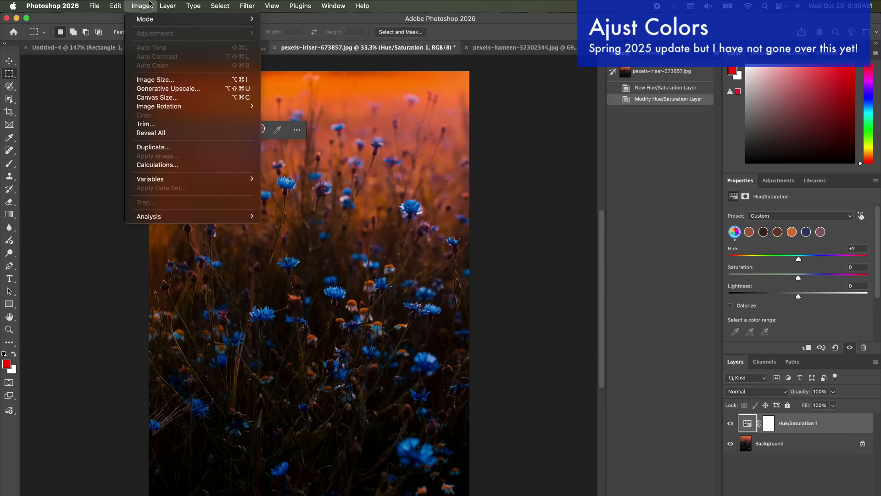
click(140, 5)
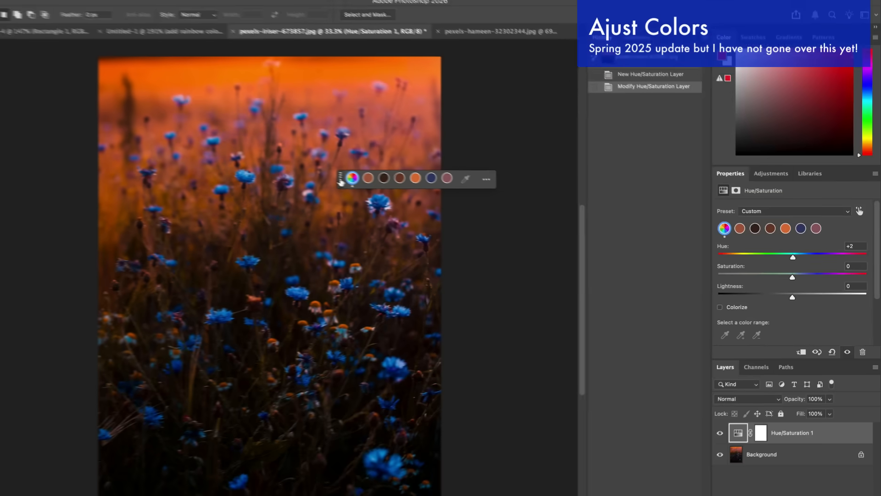
click(352, 178)
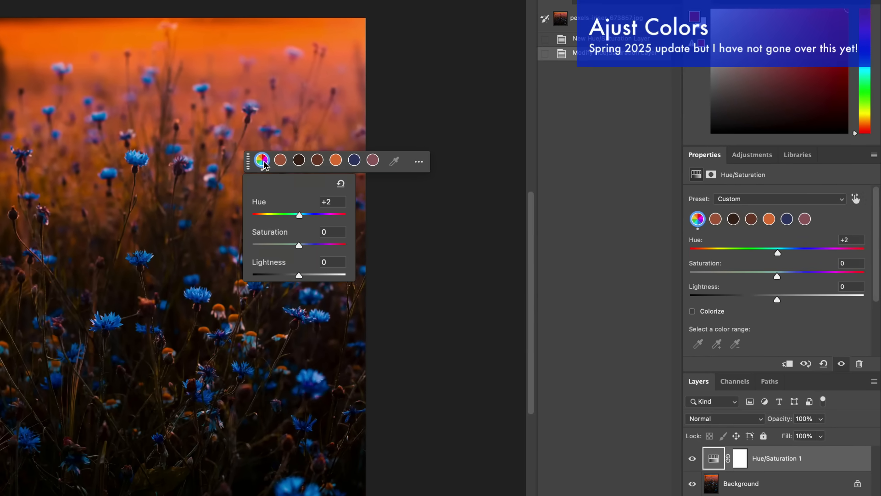
drag(299, 215, 305, 215)
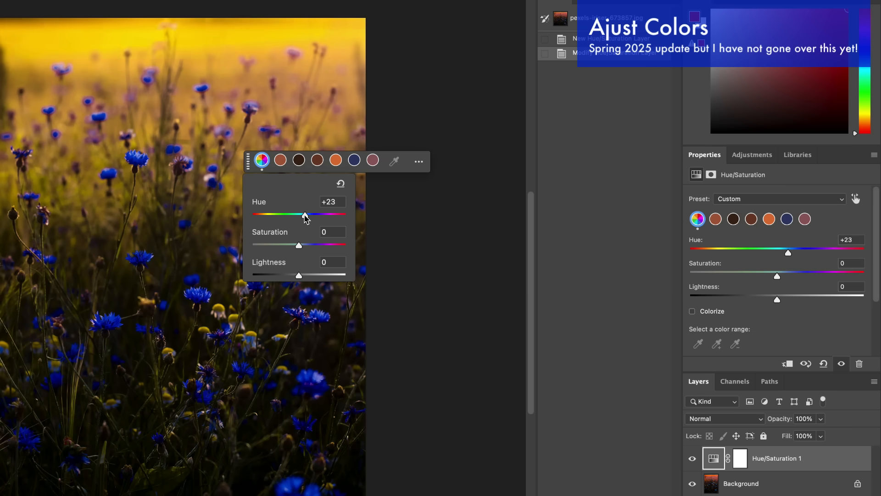
drag(305, 215, 303, 215)
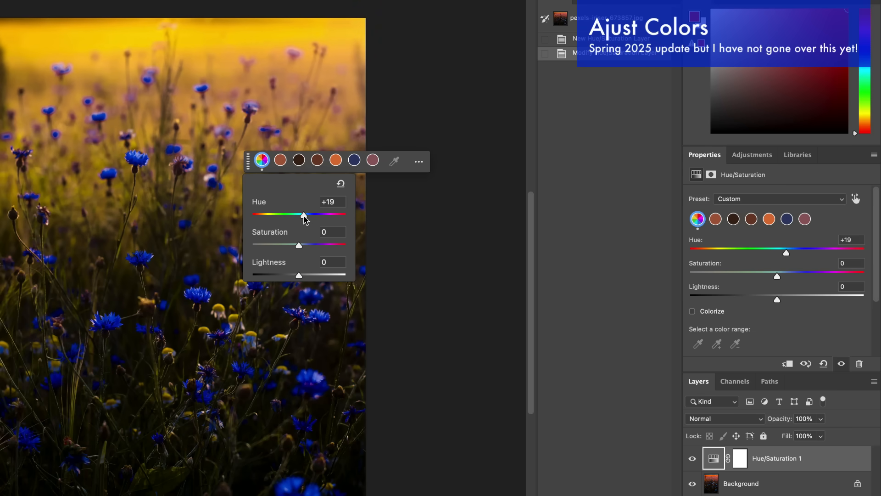
mouse_move(286, 225)
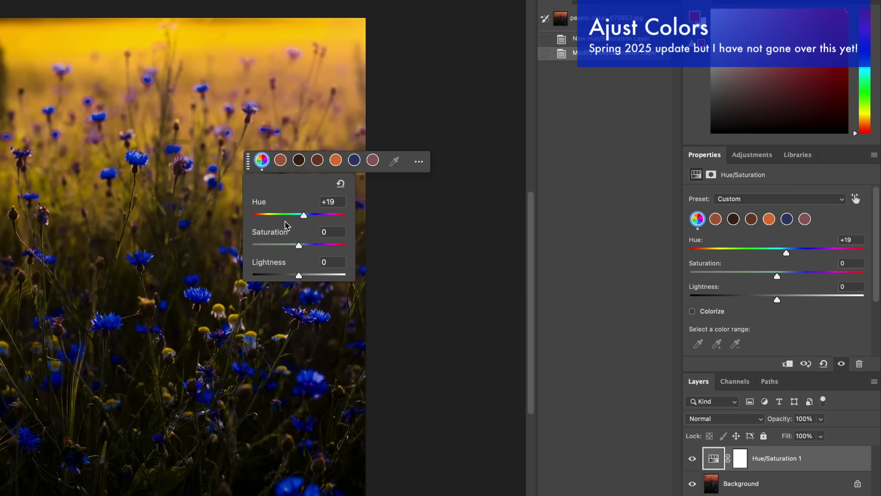
drag(304, 215, 299, 215)
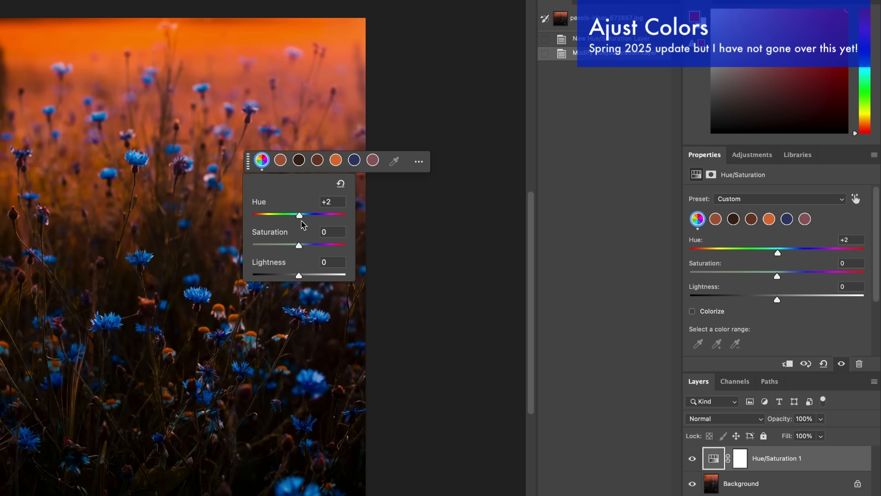
drag(299, 245, 301, 244)
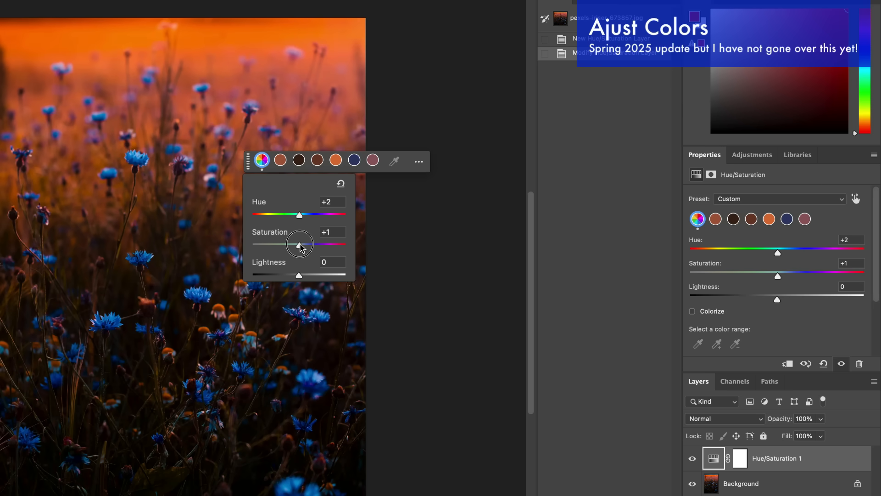
mouse_move(281, 166)
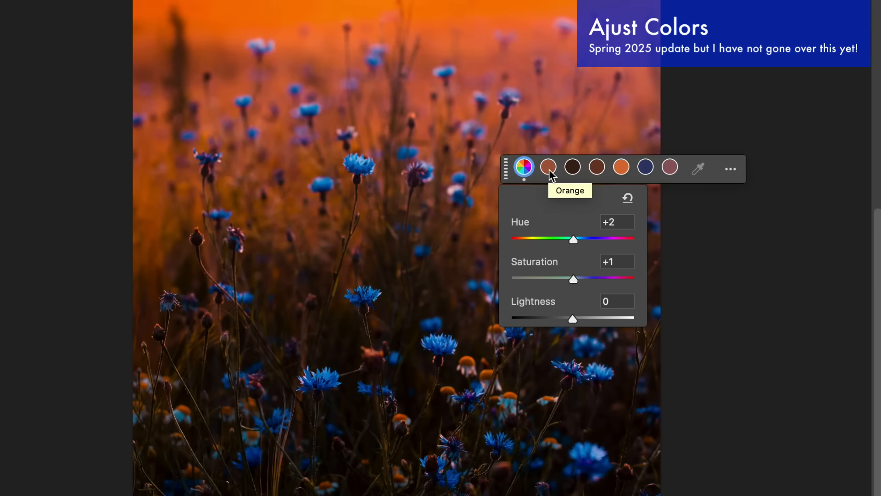
Step: Shift the Blues hue to about -92 for green flowers, and the Oranges hue toward magenta
click(548, 166)
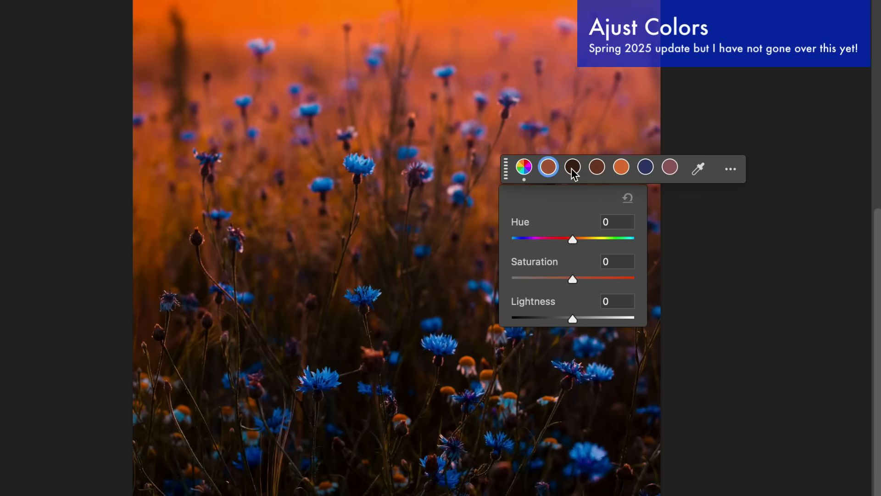
click(644, 166)
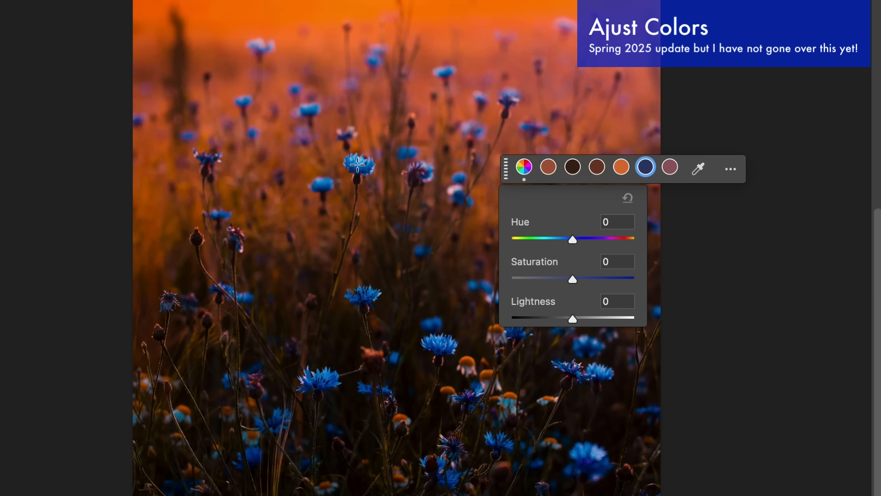
mouse_move(573, 241)
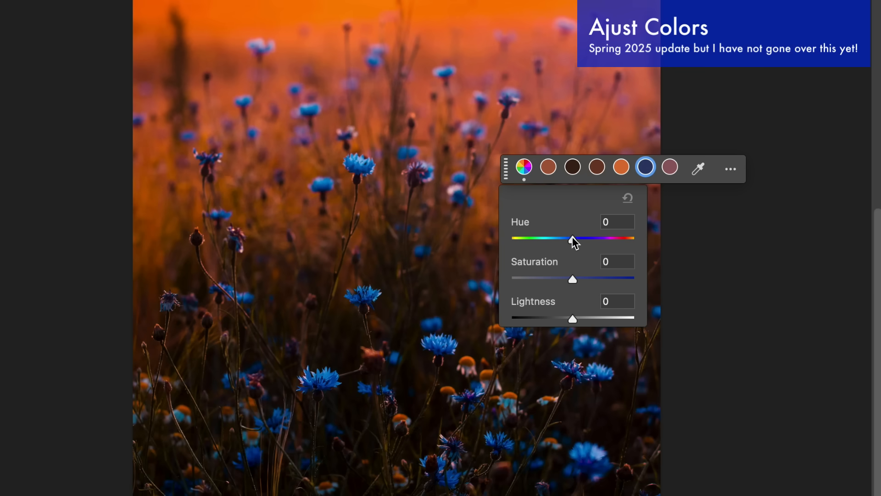
drag(572, 238, 599, 237)
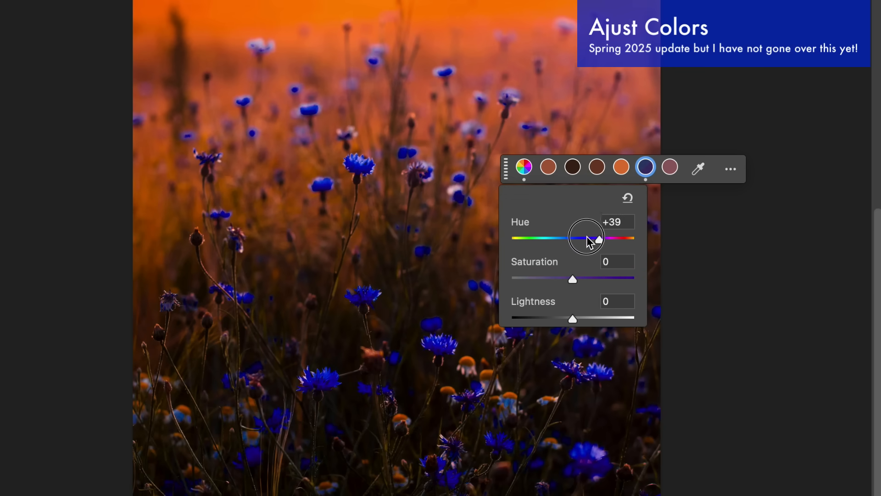
drag(599, 239, 511, 239)
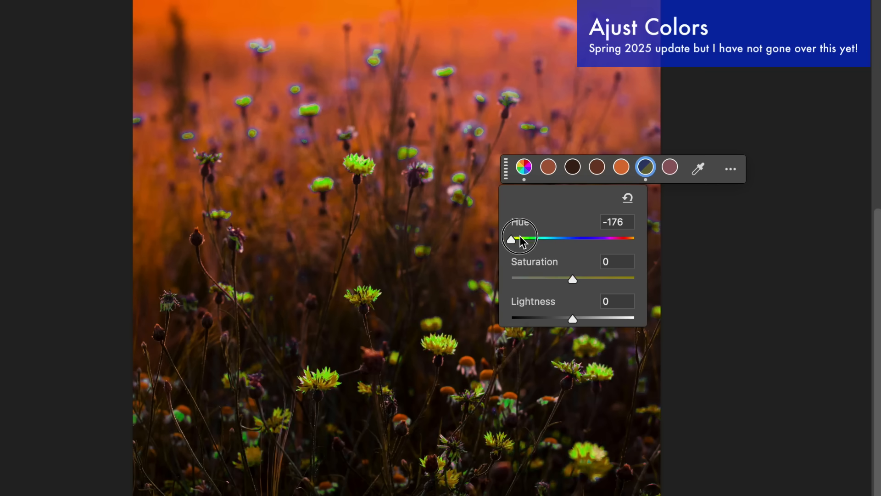
drag(511, 238, 529, 237)
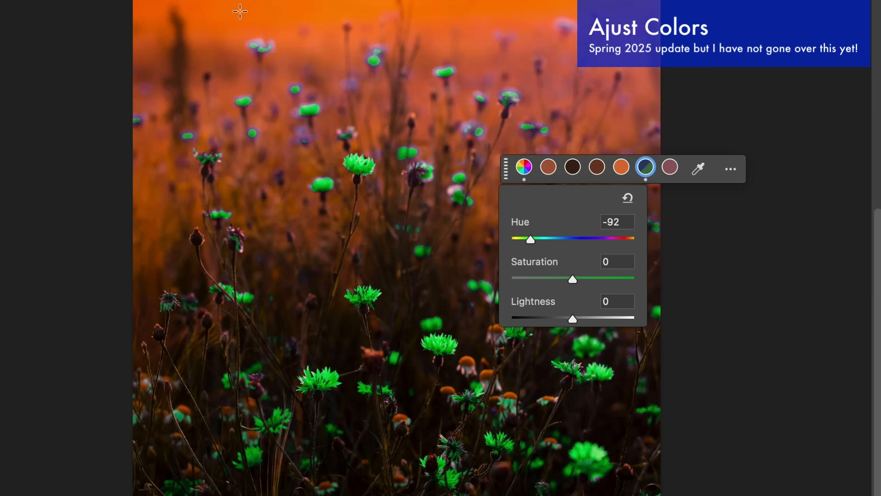
click(620, 166)
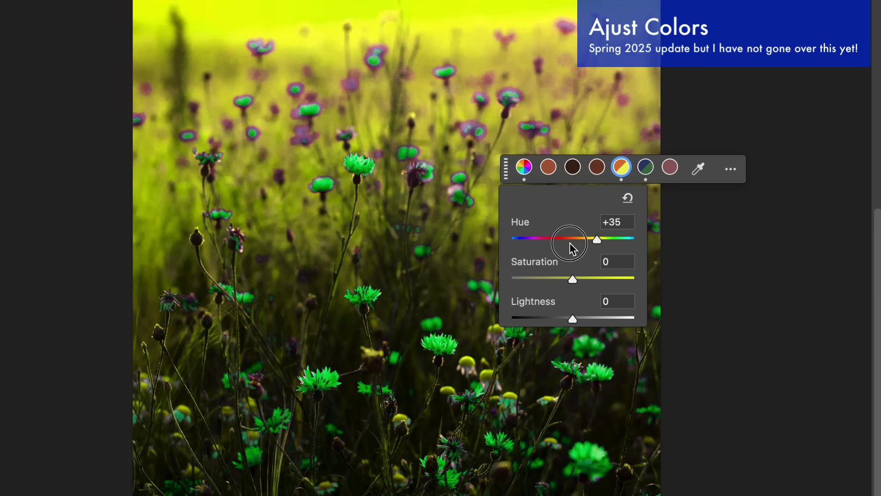
drag(596, 239, 531, 238)
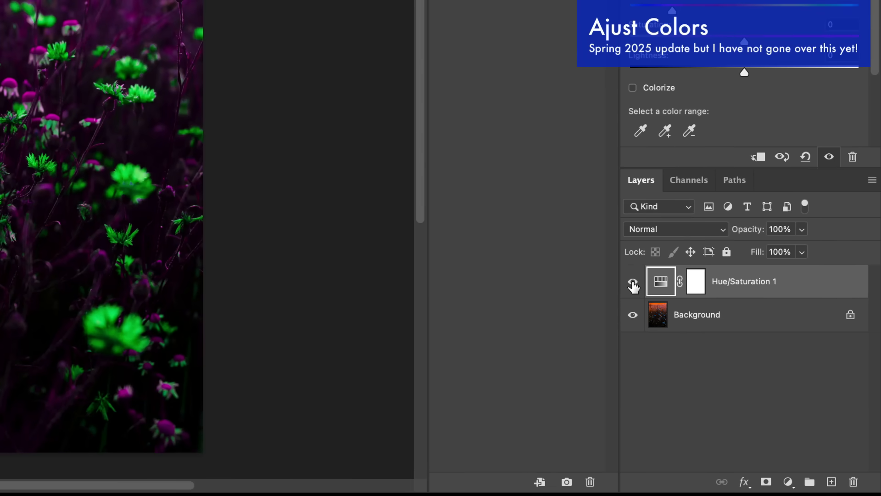
Step: Toggle Hue/Saturation 1 off and on to compare, then convert Background to Layer 0
click(632, 281)
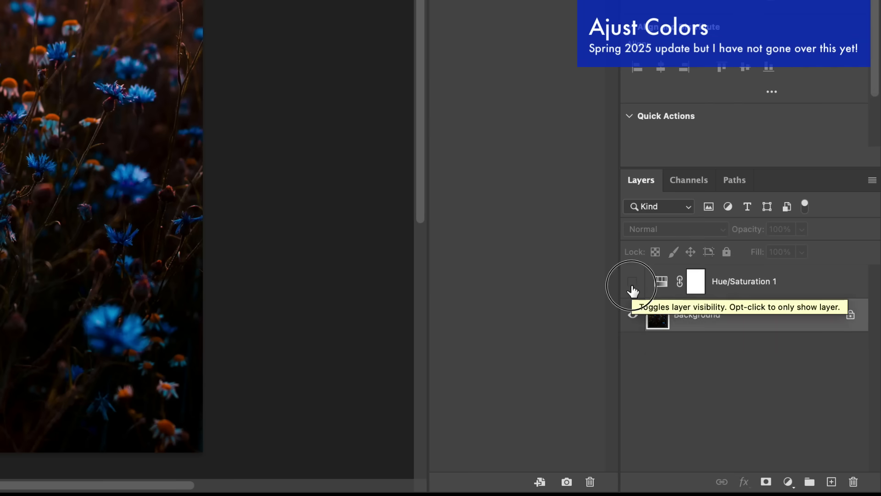
click(633, 280)
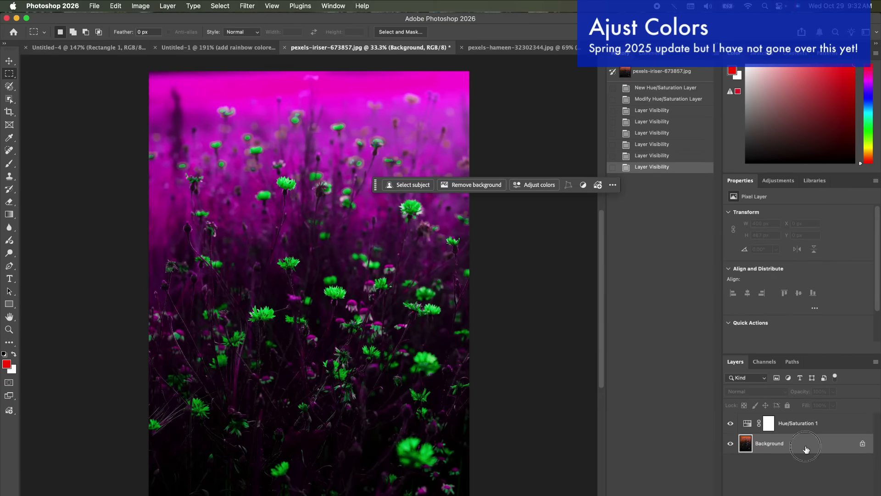
double_click(769, 443)
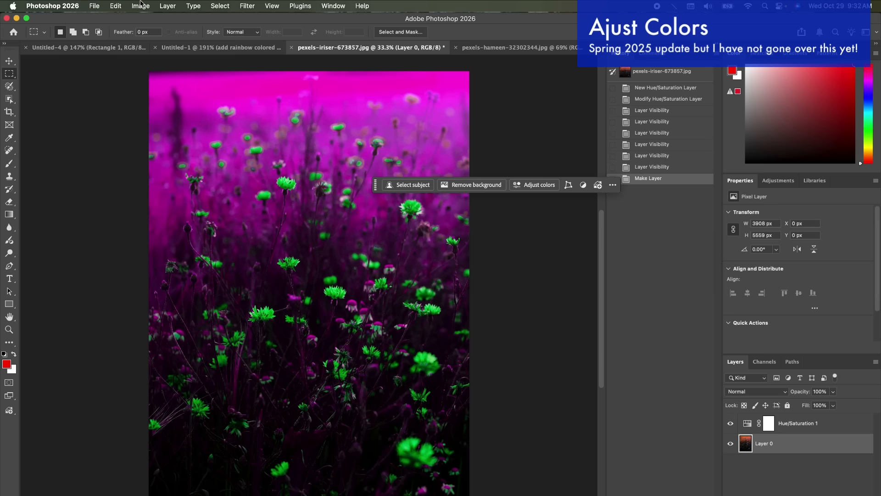
click(140, 5)
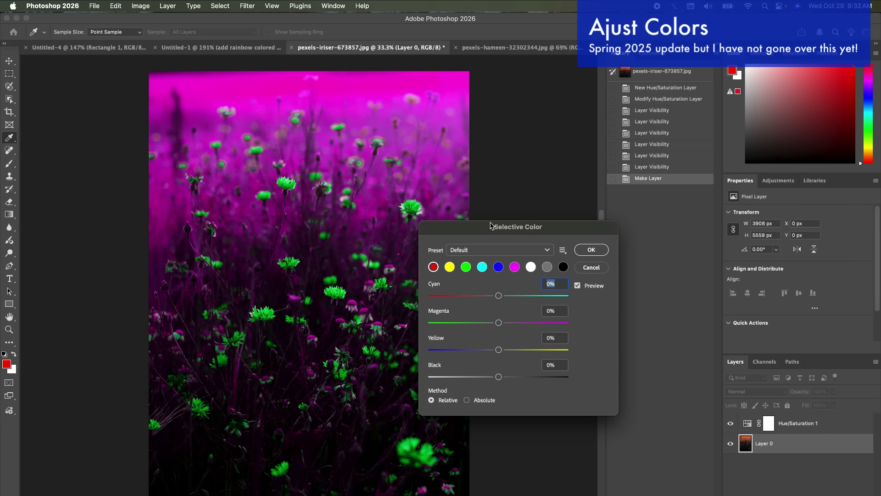
Step: Apply Selective Color to Layer 0 with slight Cyan increases in Reds and Blues
drag(498, 296, 498, 295)
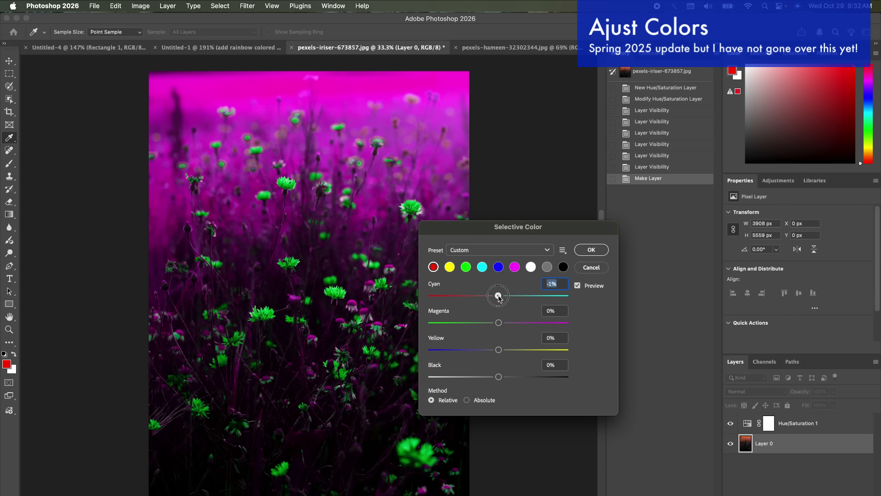
drag(499, 295, 496, 295)
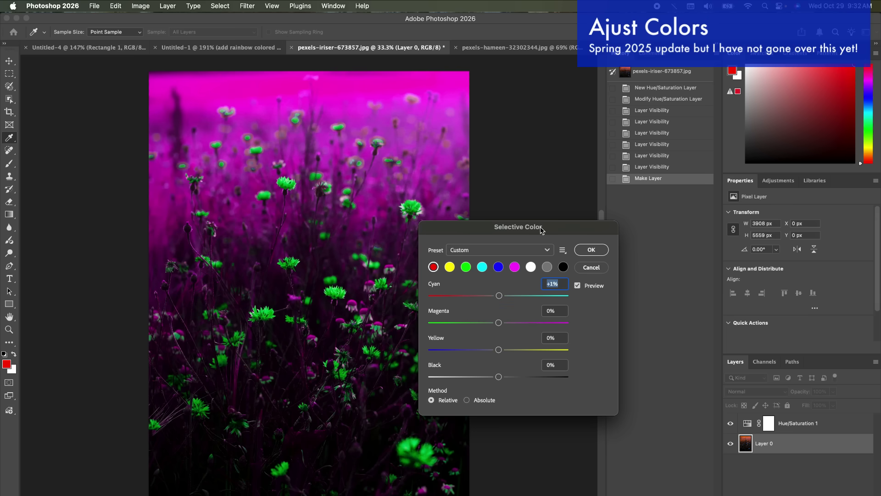
drag(517, 226, 510, 223)
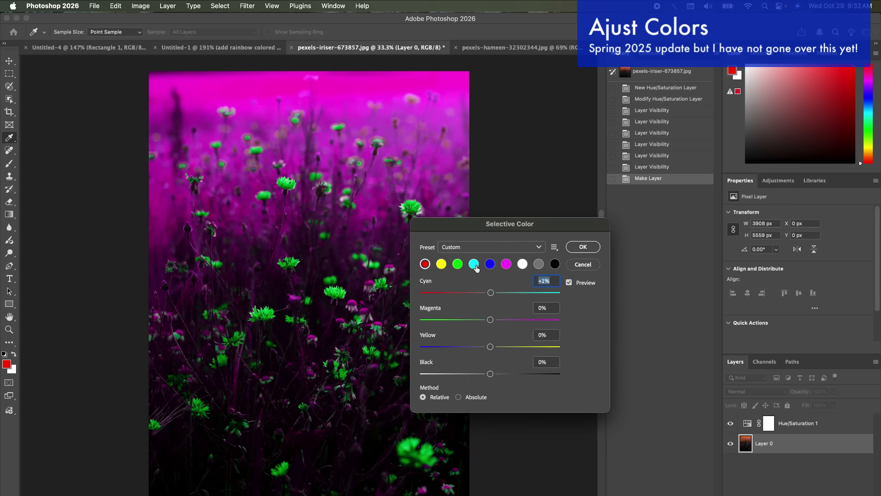
click(425, 264)
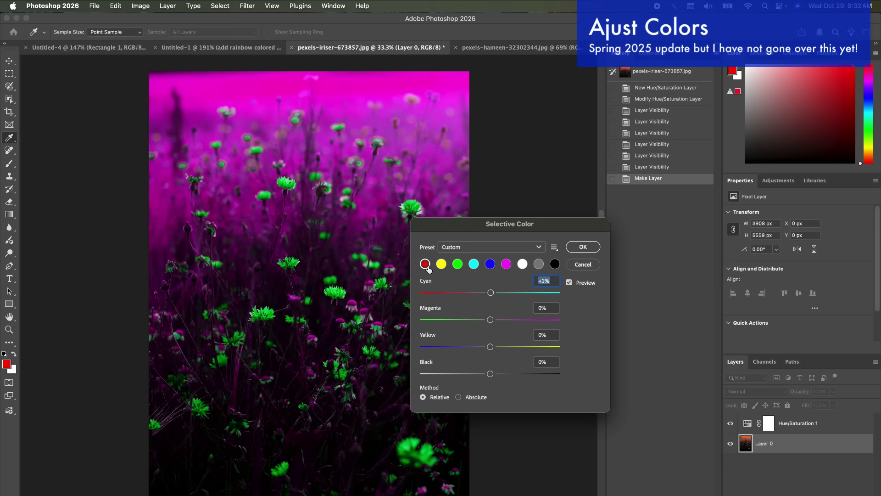
mouse_move(426, 265)
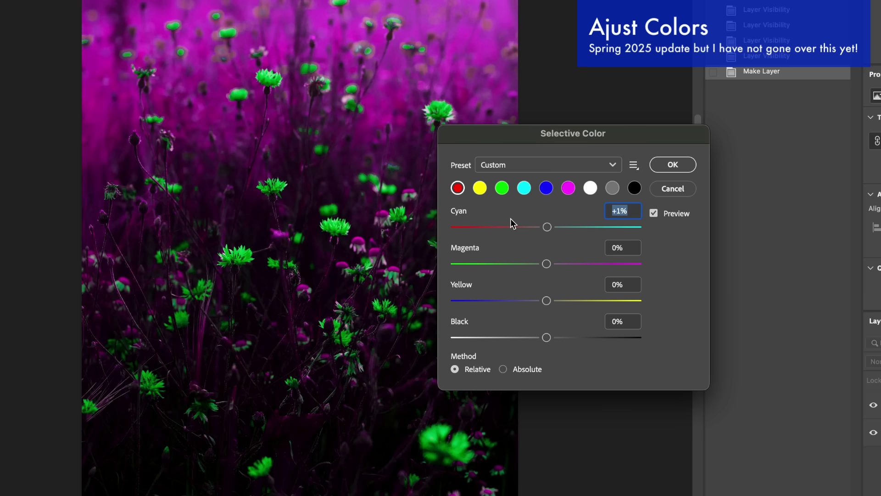
click(546, 188)
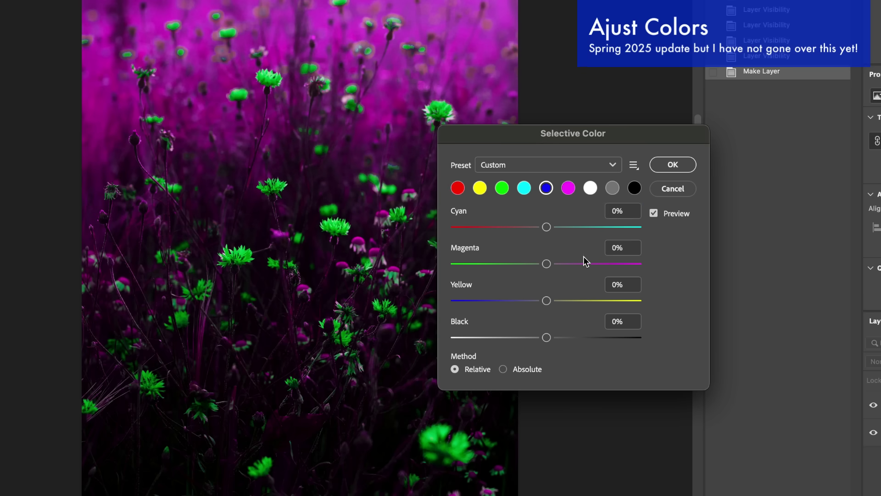
click(622, 210)
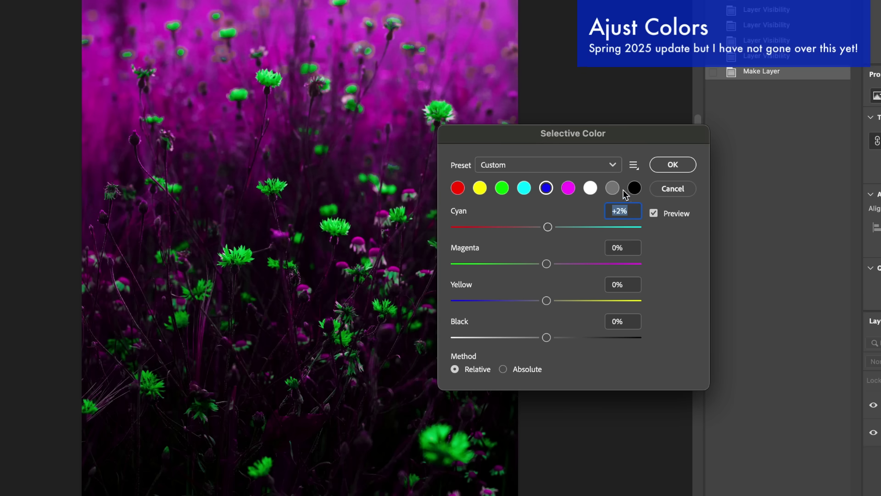
click(672, 165)
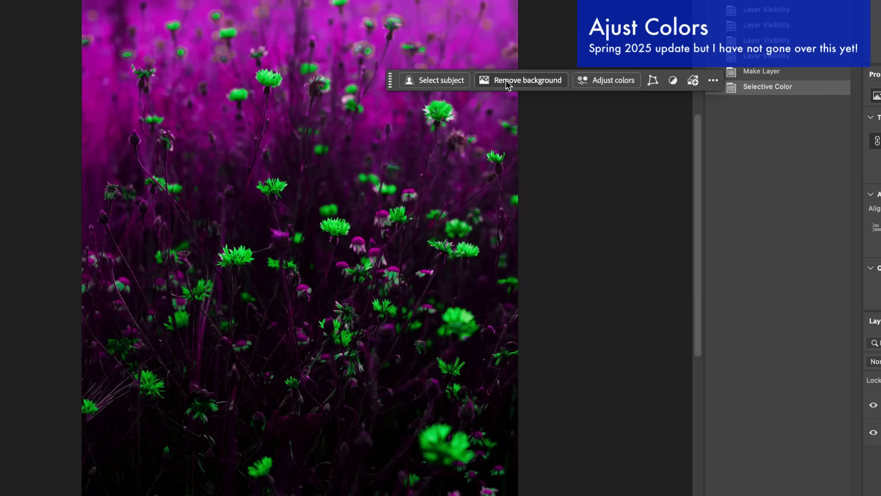
Step: Hide the rainbow-hair layer to compare with the original, then move to the YouTube channel page
click(520, 79)
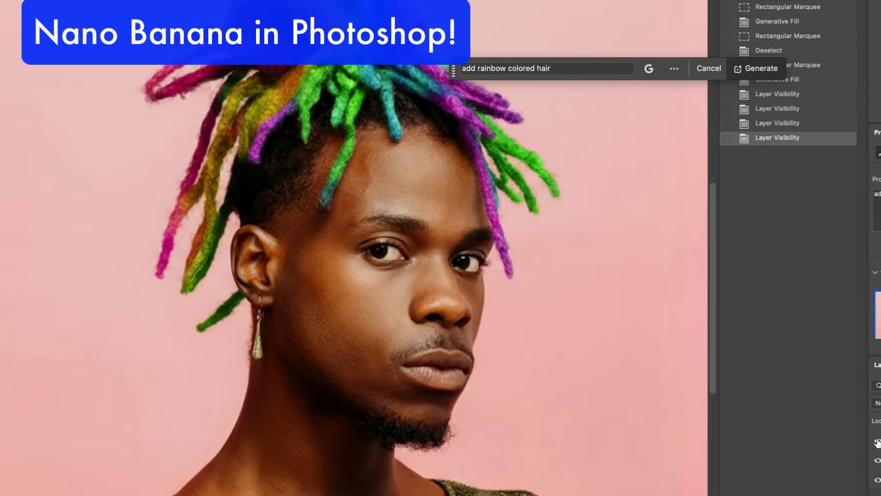
click(761, 68)
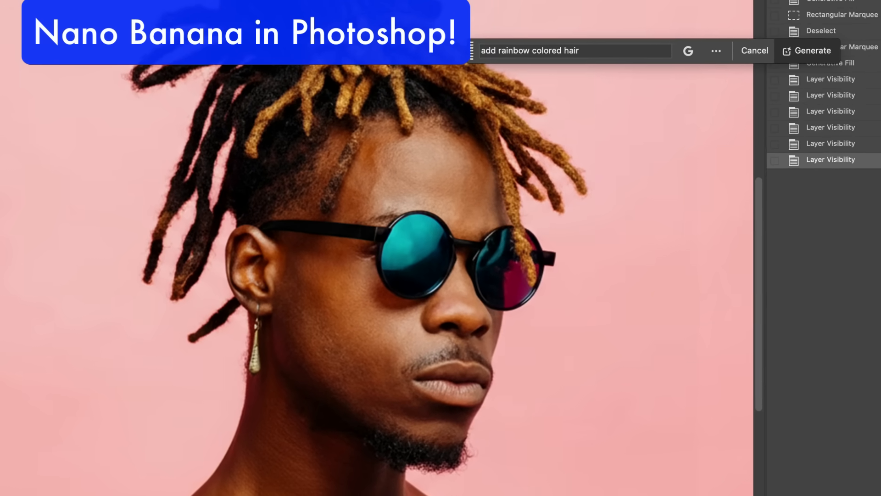
click(813, 50)
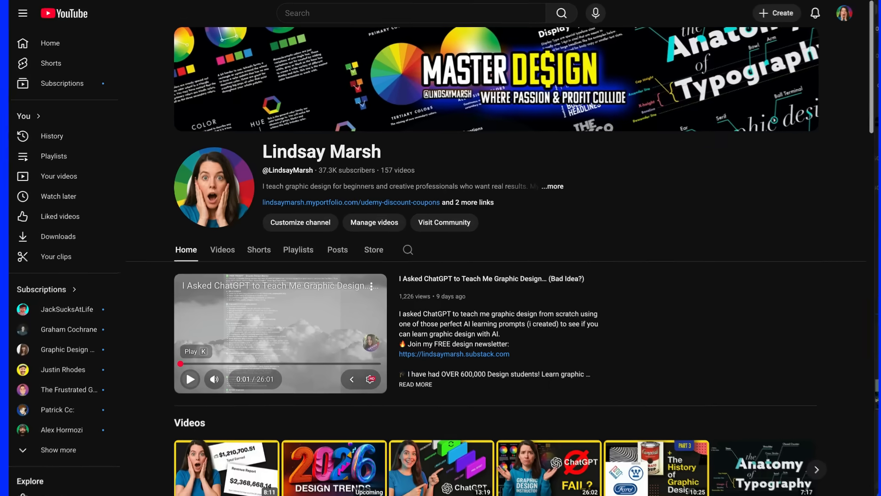
scroll(down, 3)
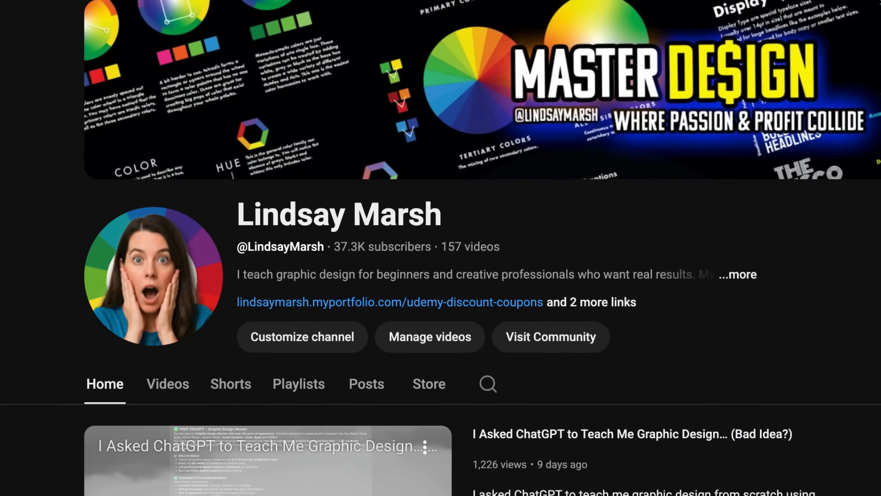